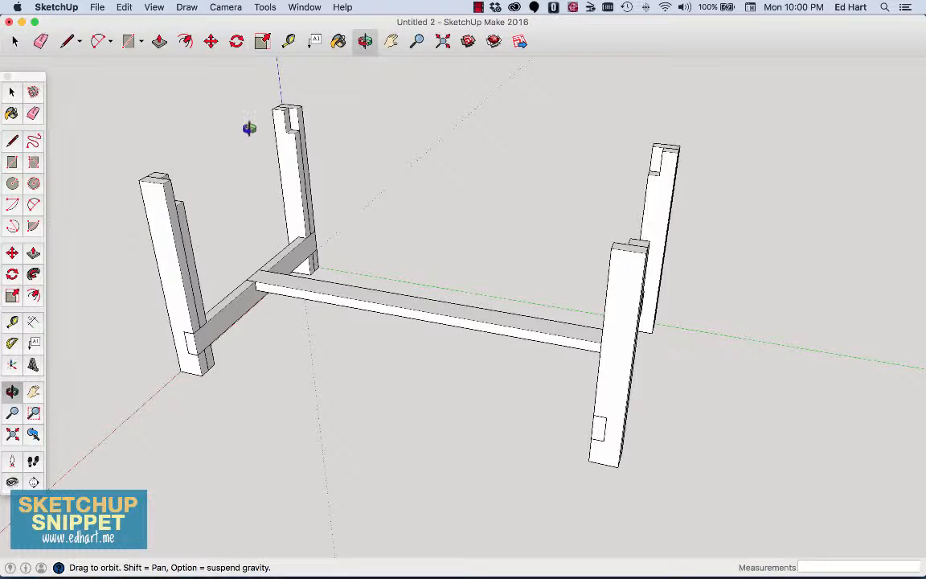
{"action": "mouse_move", "coordinate": [463, 246]}
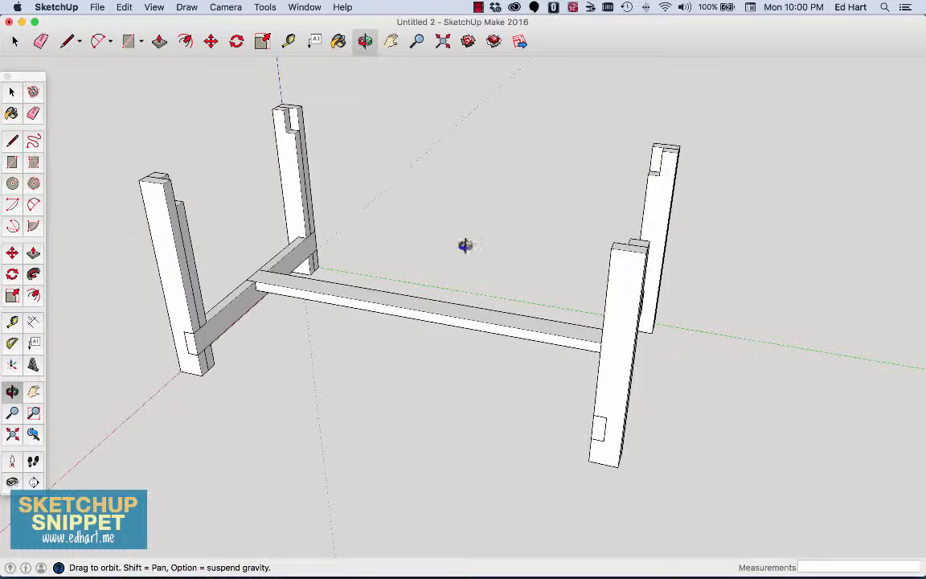
{"action": "mouse_move", "coordinate": [180, 193]}
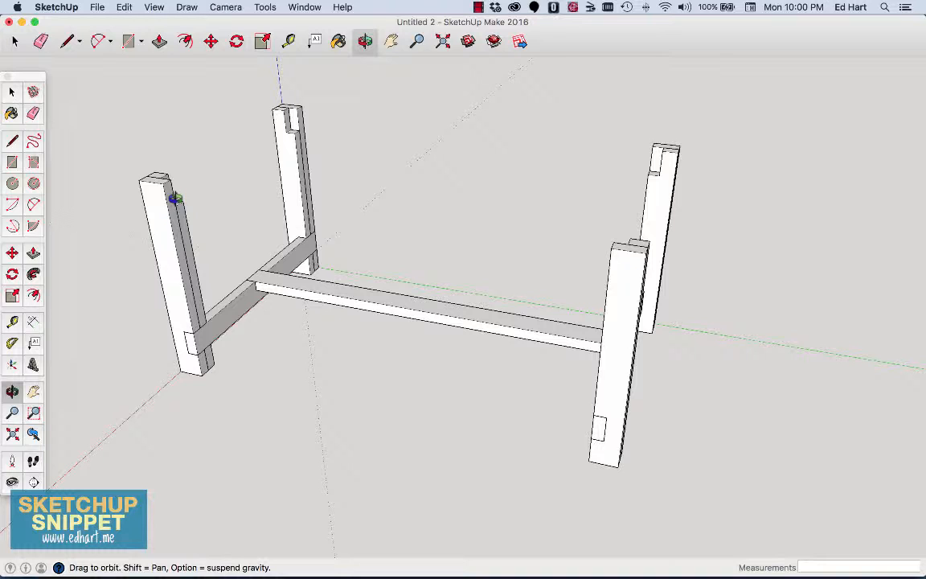
{"action": "mouse_move", "coordinate": [163, 199]}
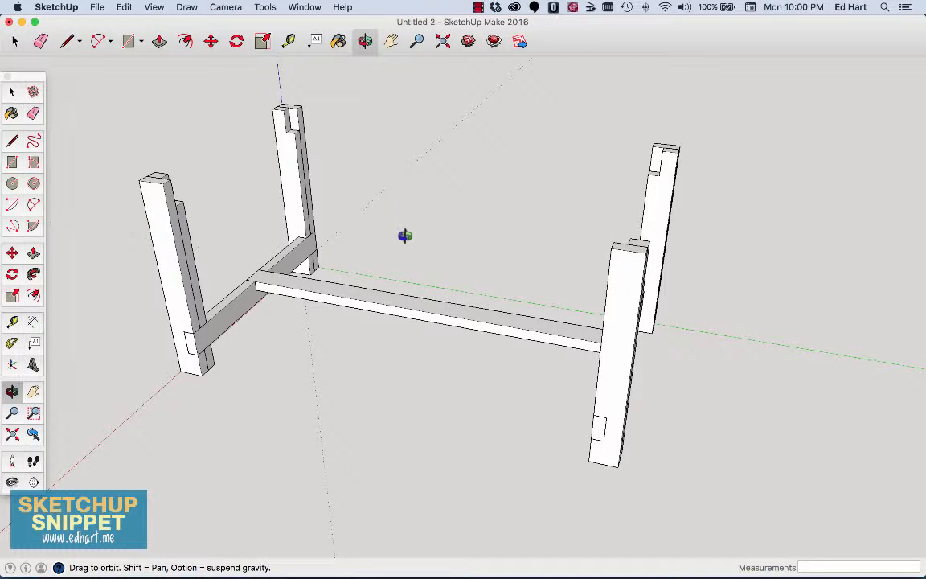
Step: Orbit beneath the table base, then return to a close view toward the far legs
{"action": "left_click_drag", "start_coordinate": [405, 236], "coordinate": [492, 433]}
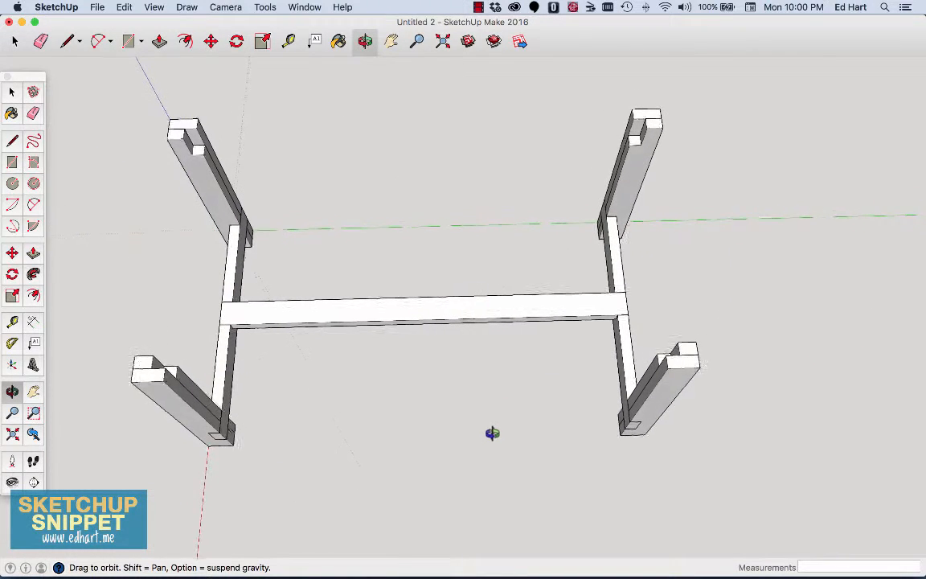
{"action": "left_click_drag", "start_coordinate": [492, 433], "coordinate": [497, 254]}
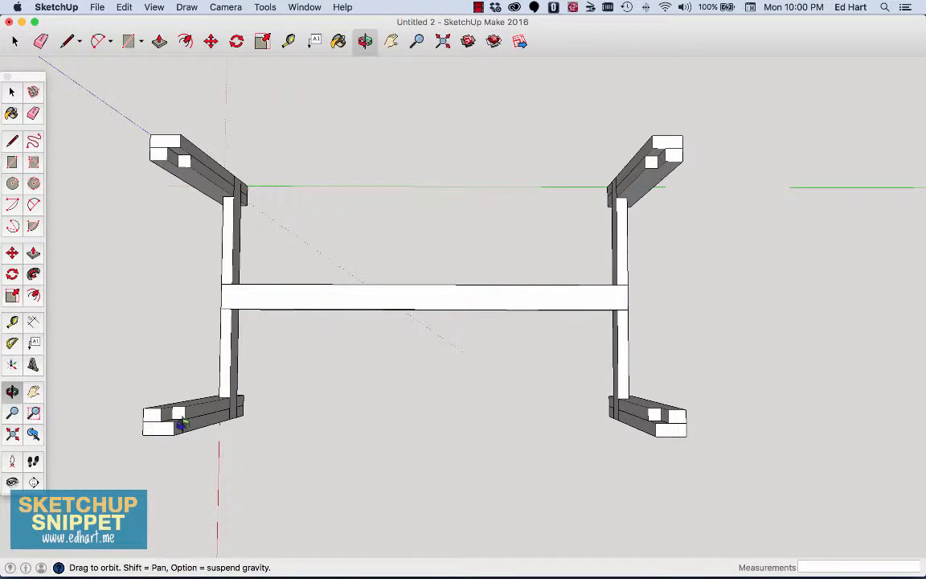
{"action": "mouse_move", "coordinate": [655, 165]}
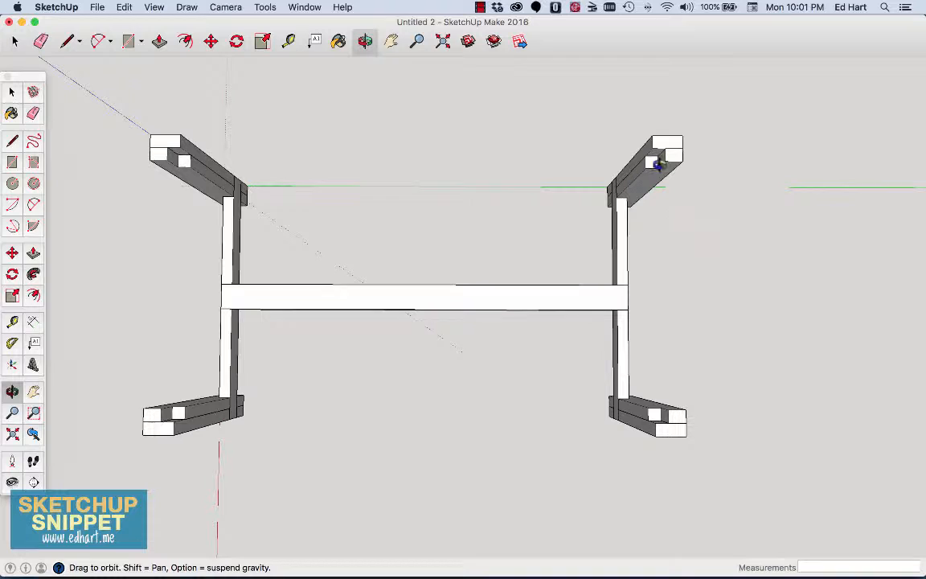
{"action": "mouse_move", "coordinate": [173, 155]}
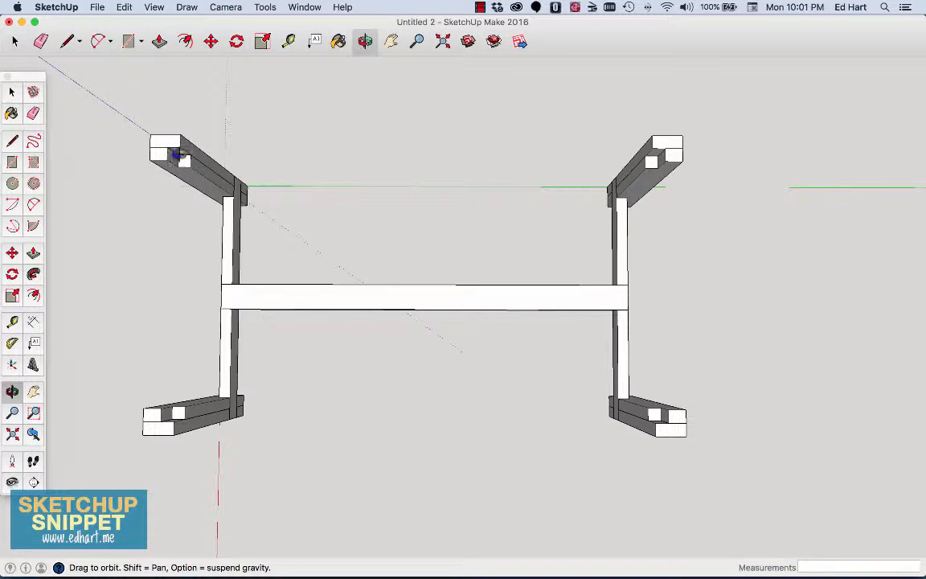
{"action": "mouse_move", "coordinate": [655, 157]}
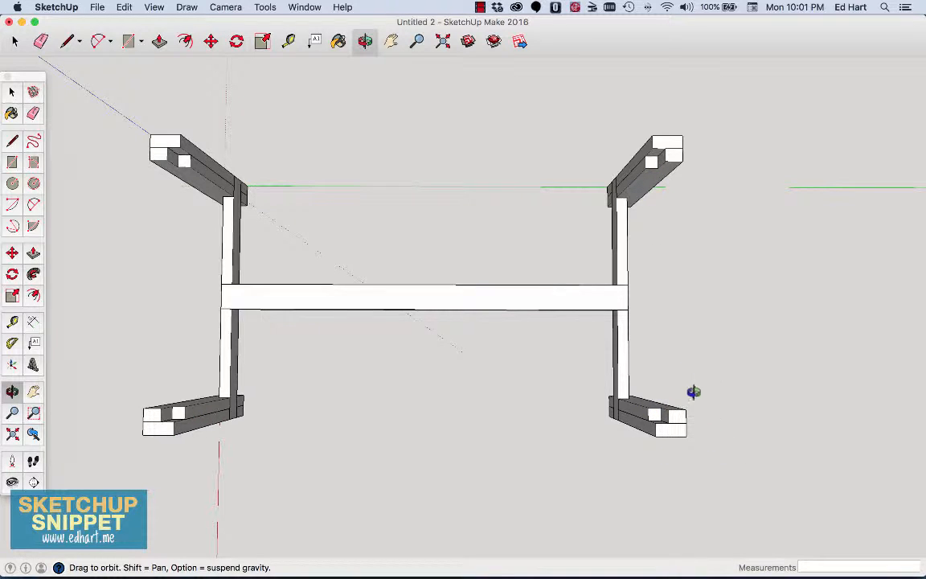
{"action": "mouse_move", "coordinate": [159, 286]}
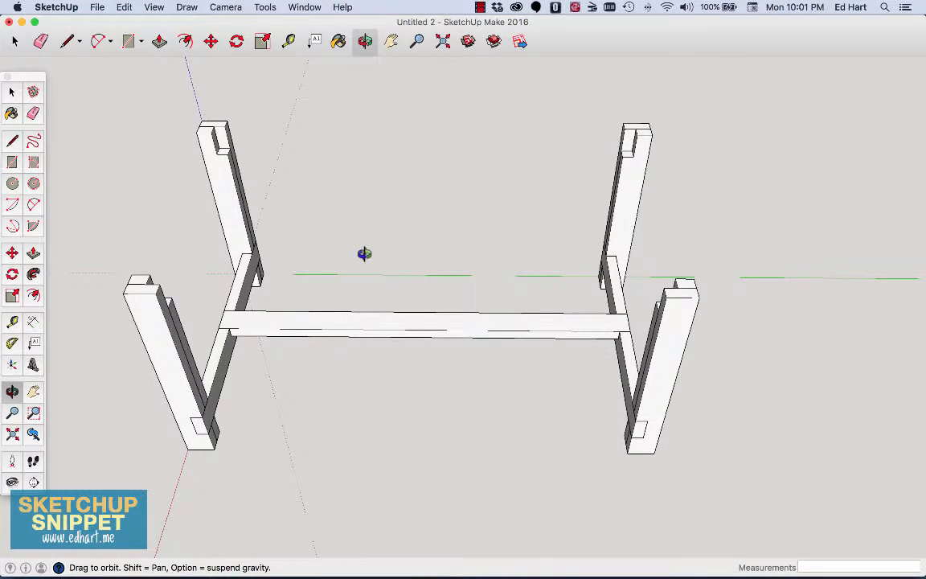
{"action": "left_click_drag", "start_coordinate": [364, 254], "coordinate": [366, 217]}
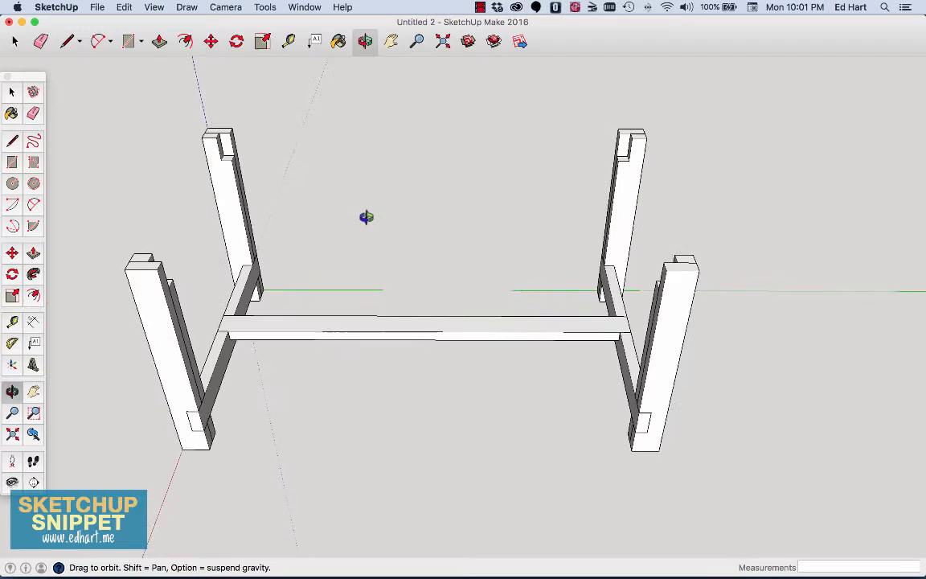
{"action": "left_click_drag", "start_coordinate": [366, 217], "coordinate": [407, 147]}
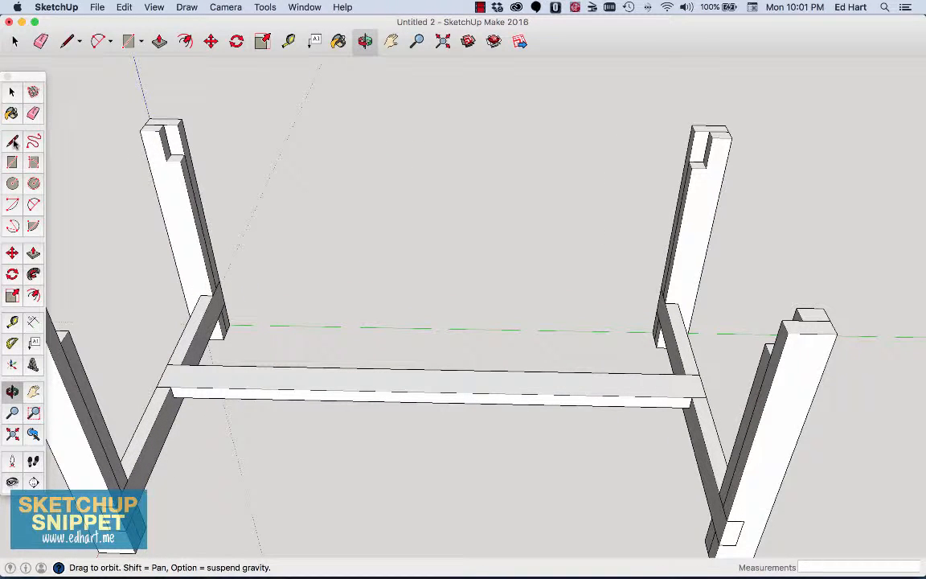
Step: Draw a 57 1/2" by 3 1/2" rectangle between the two far leg tops
{"action": "left_click", "coordinate": [127, 41]}
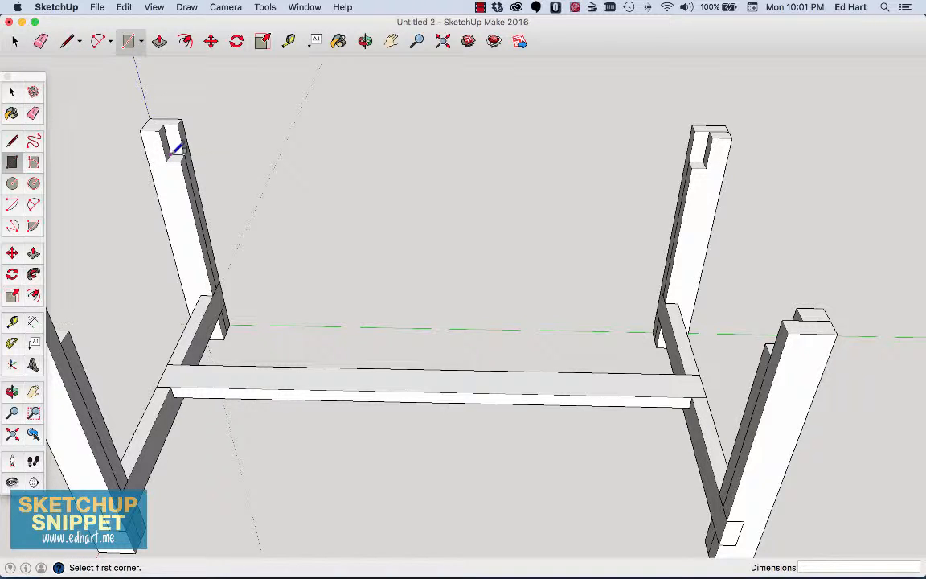
{"action": "mouse_move", "coordinate": [178, 151]}
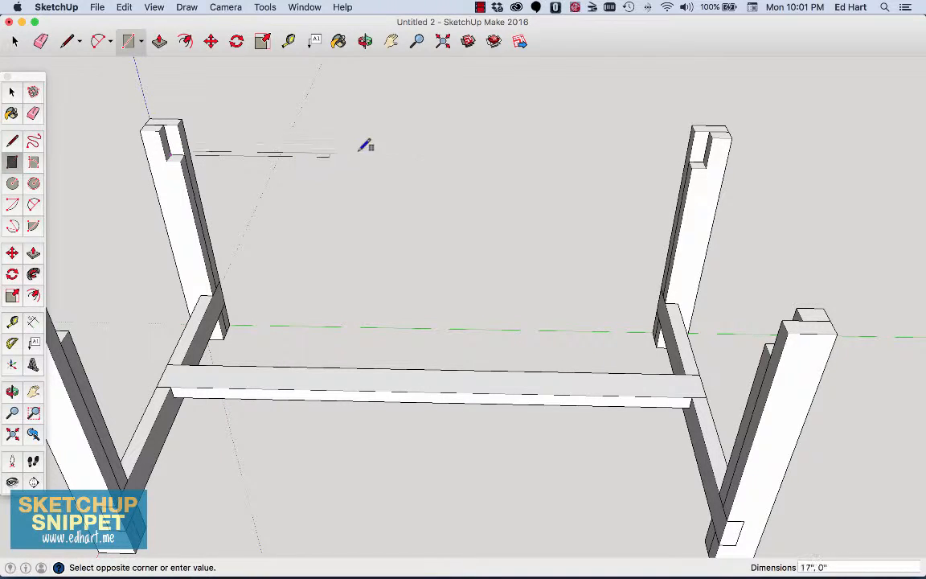
{"action": "mouse_move", "coordinate": [709, 157]}
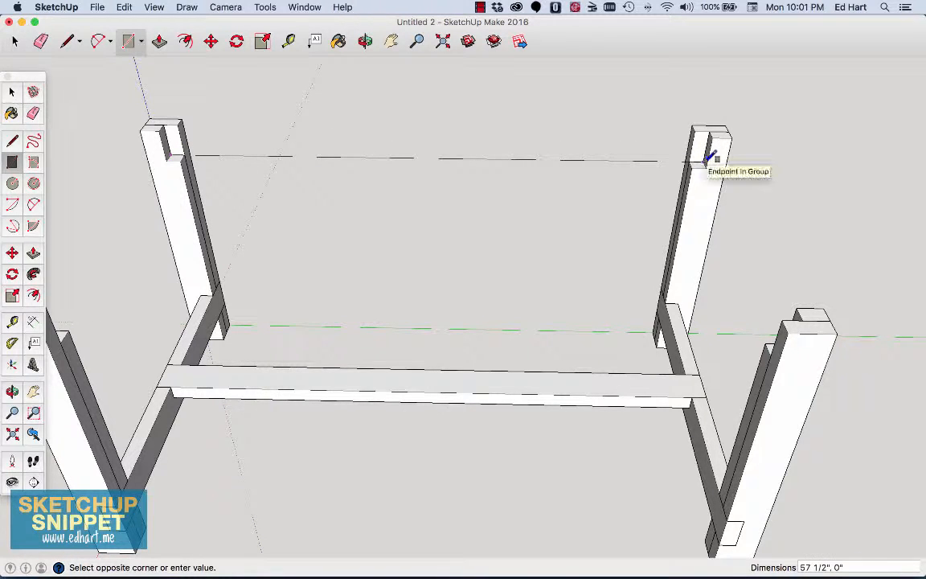
{"action": "left_click_drag", "start_coordinate": [712, 157], "coordinate": [715, 129]}
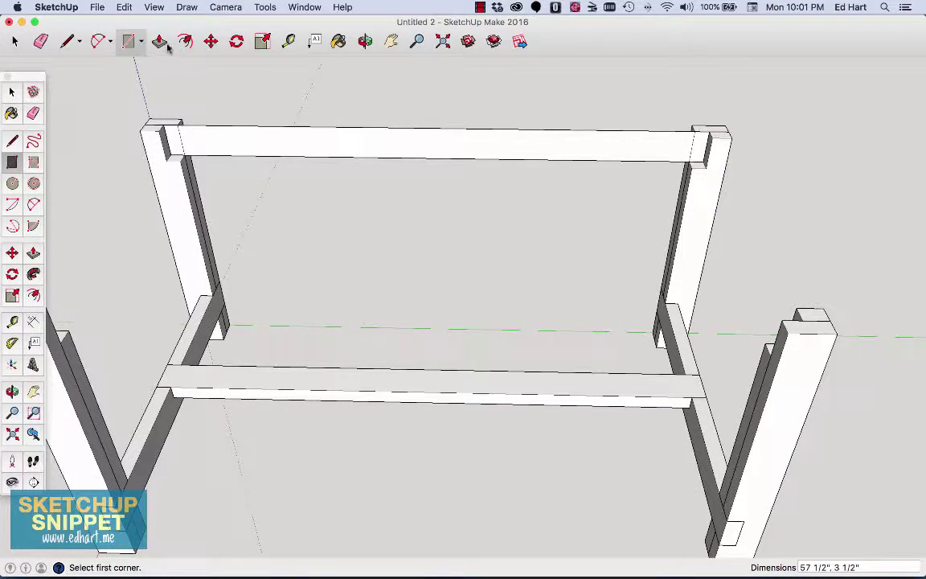
Step: Use Push/Pull to thicken the far apron rectangle to about 1 1/2"
{"action": "left_click", "coordinate": [157, 39]}
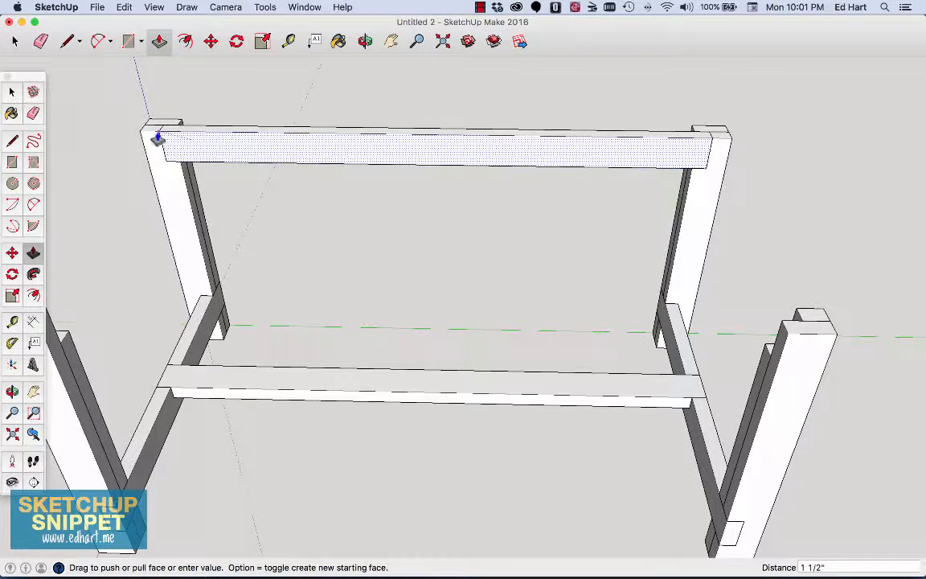
{"action": "mouse_move", "coordinate": [155, 138]}
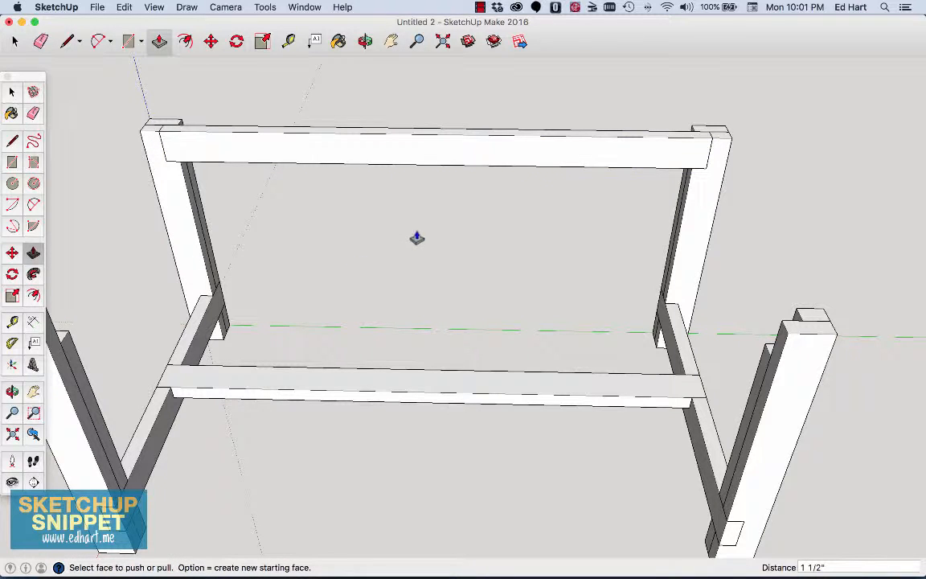
{"action": "mouse_move", "coordinate": [349, 95]}
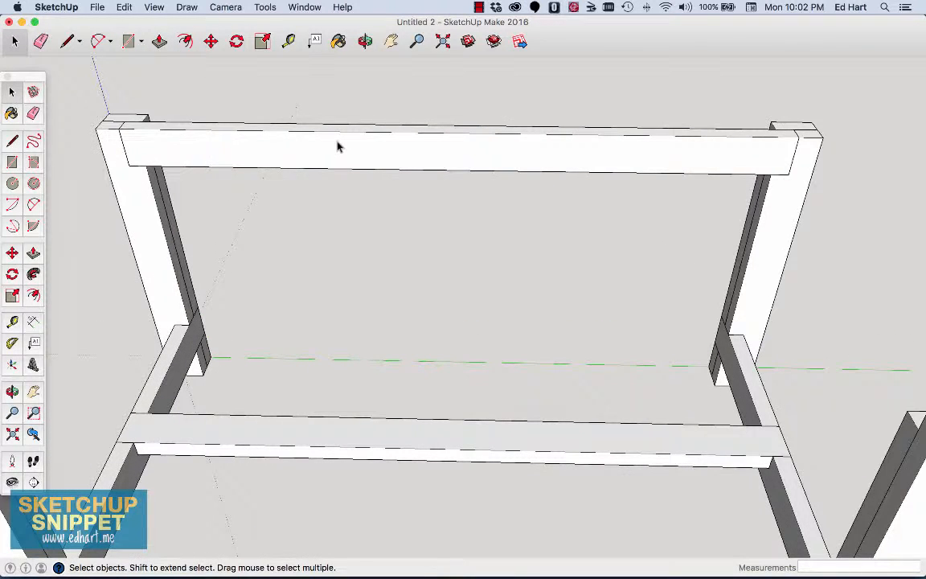
{"action": "mouse_move", "coordinate": [129, 147]}
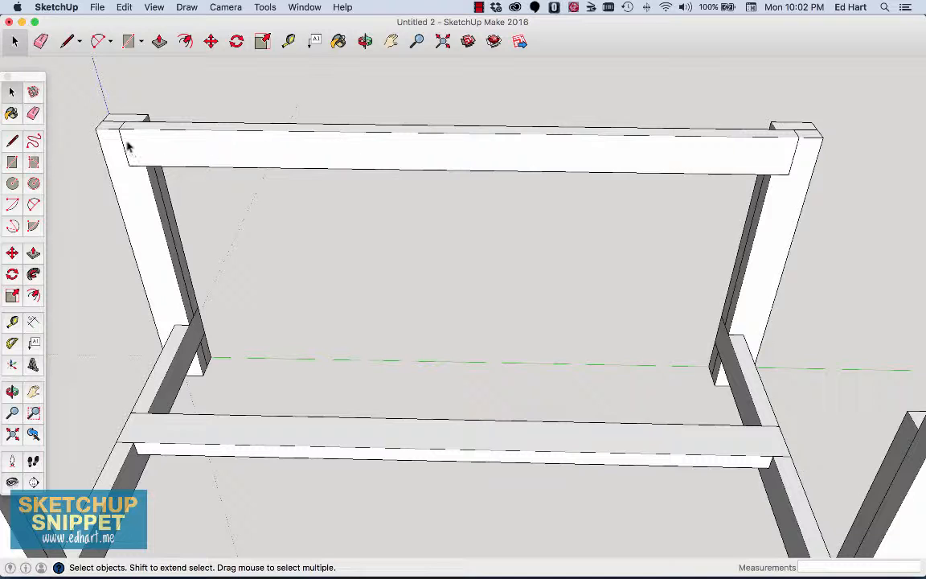
{"action": "mouse_move", "coordinate": [120, 139]}
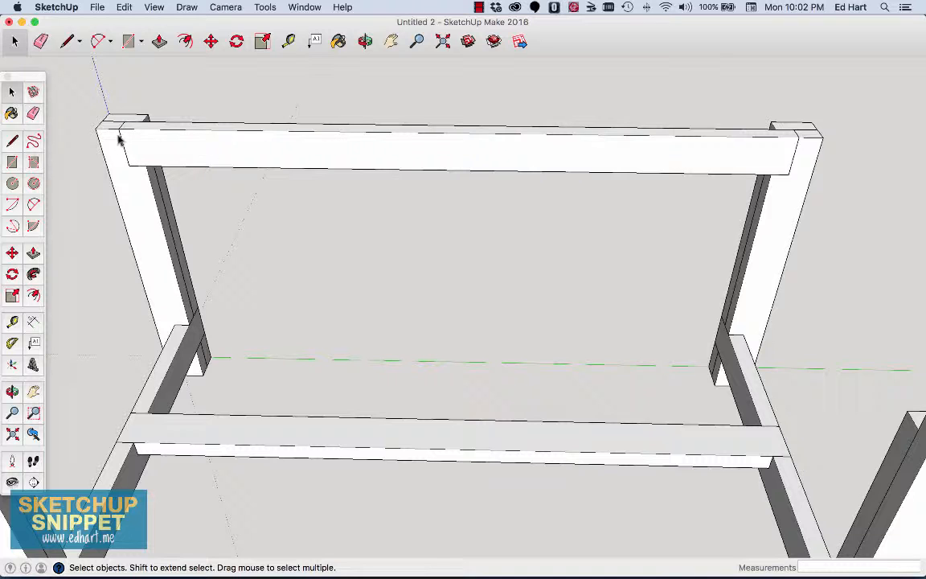
{"action": "mouse_move", "coordinate": [483, 155]}
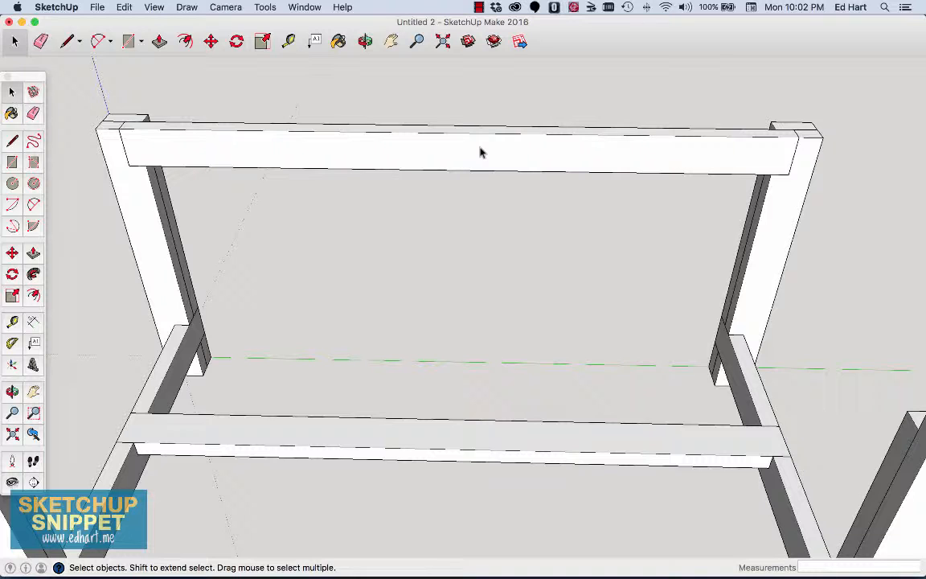
{"action": "mouse_move", "coordinate": [300, 157]}
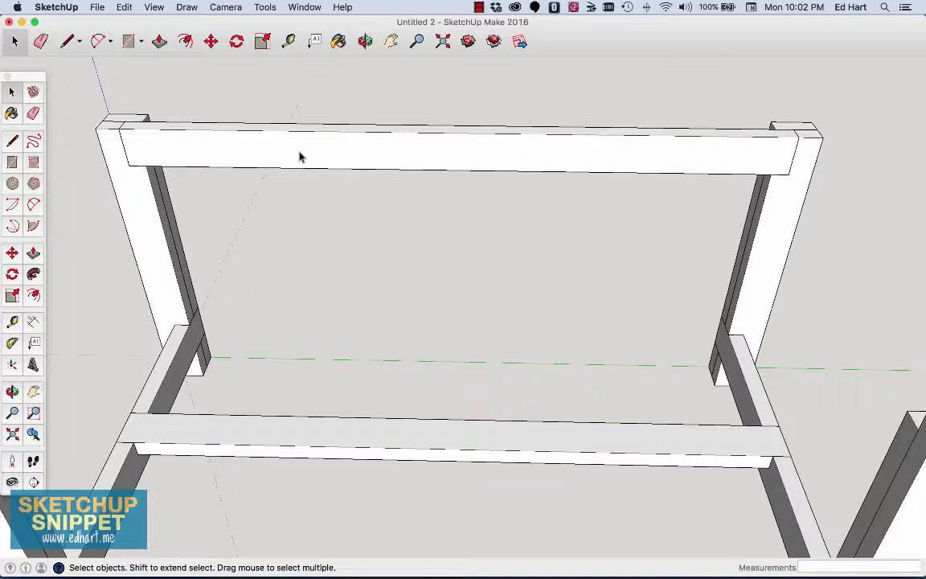
{"action": "mouse_move", "coordinate": [320, 163]}
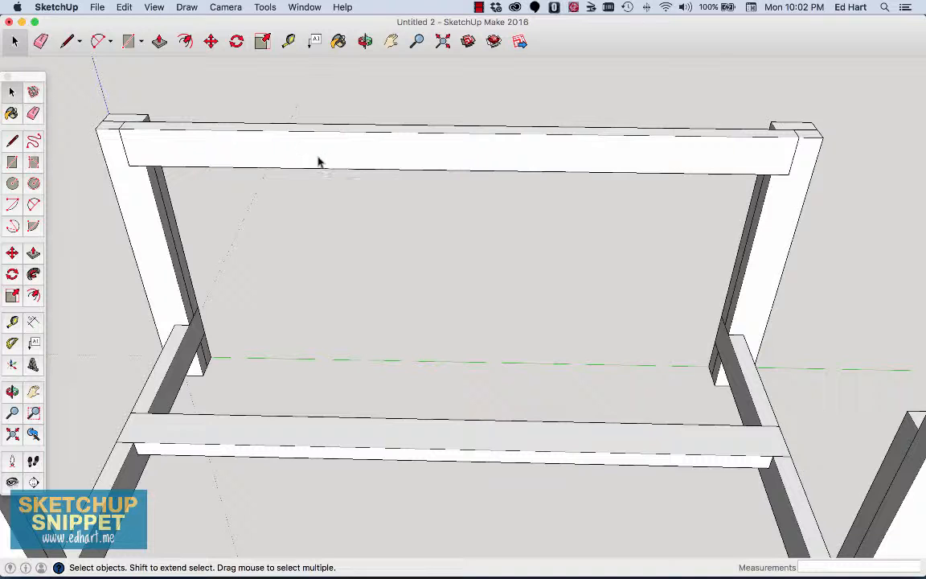
{"action": "mouse_move", "coordinate": [299, 218]}
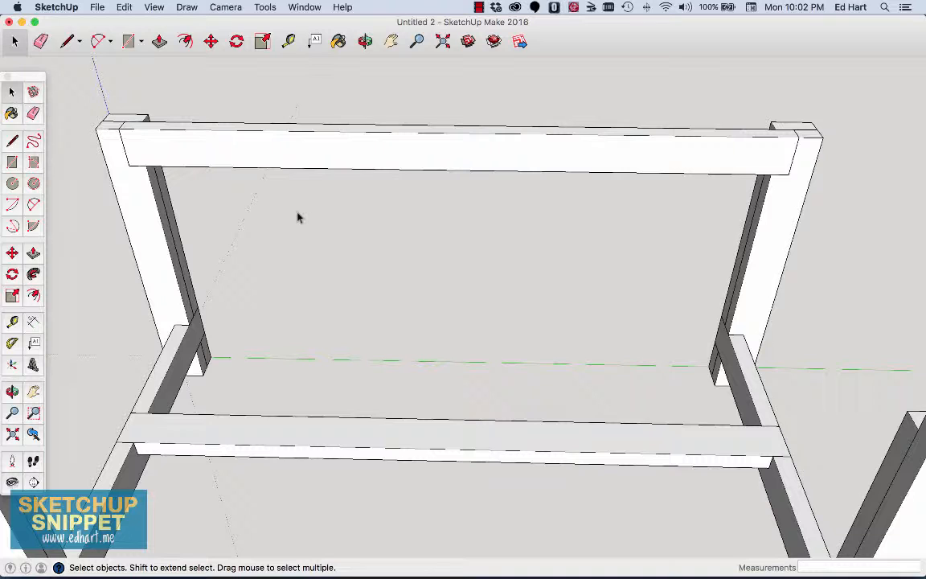
{"action": "mouse_move", "coordinate": [36, 137]}
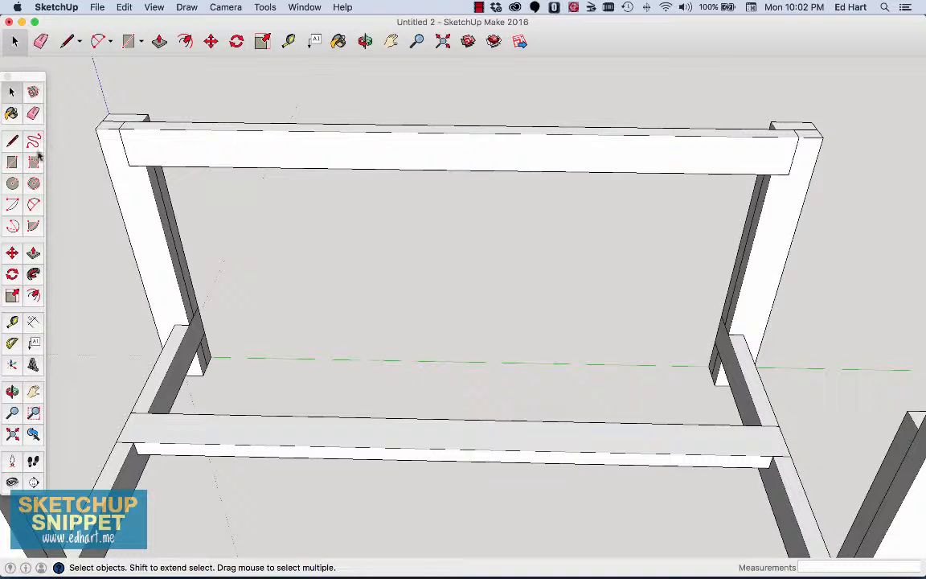
{"action": "mouse_move", "coordinate": [223, 150]}
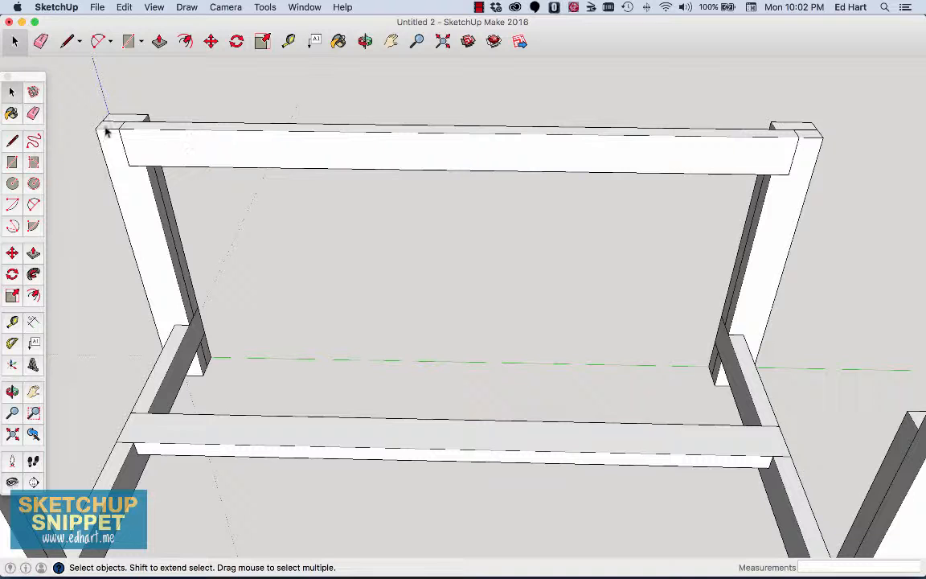
{"action": "mouse_move", "coordinate": [217, 128]}
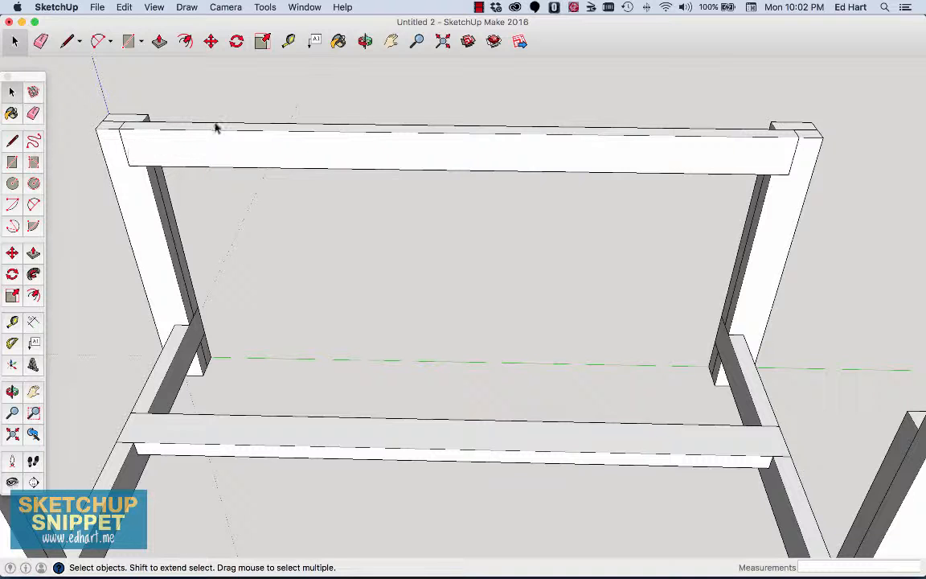
Step: Place a Tape Measure guide 3/8" below the far apron's top edge
{"action": "left_click", "coordinate": [288, 41]}
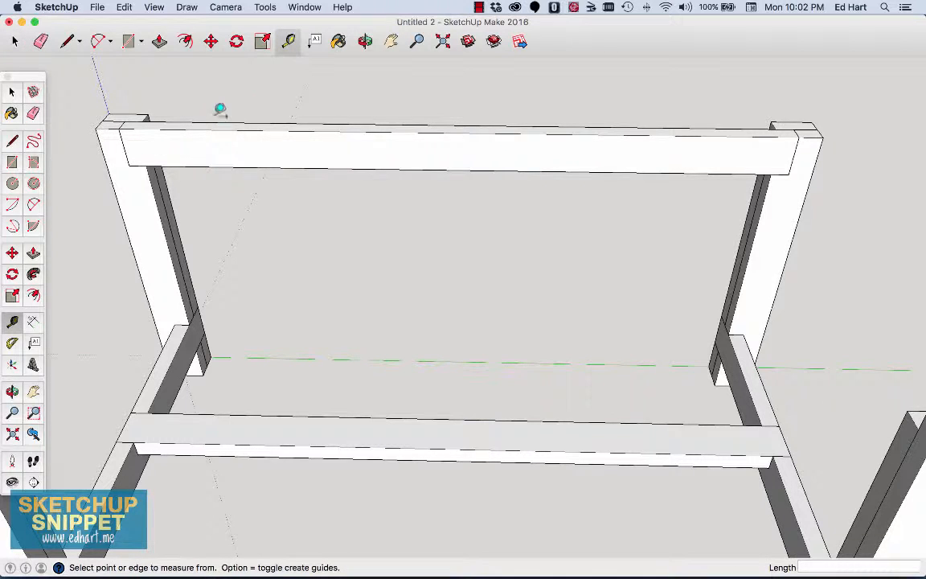
{"action": "mouse_move", "coordinate": [114, 125]}
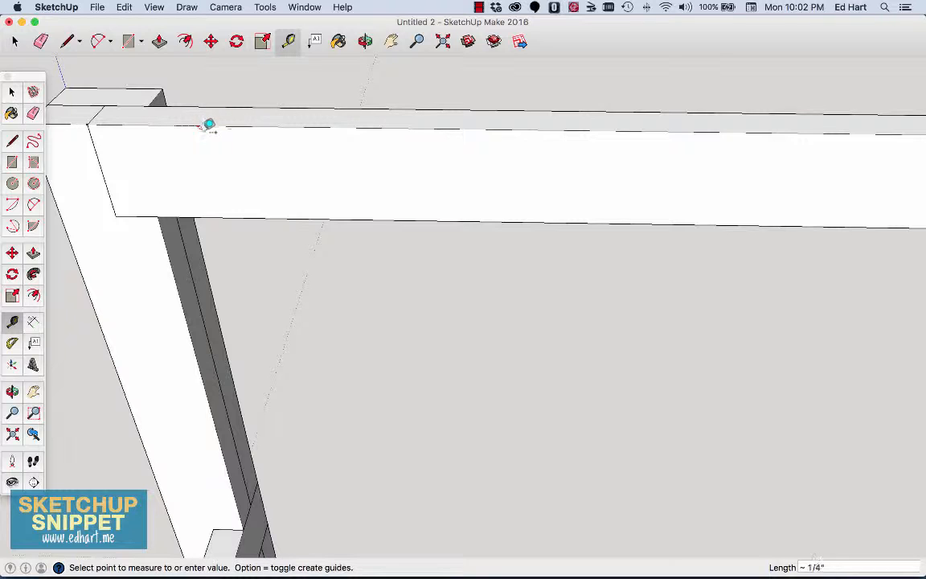
{"action": "mouse_move", "coordinate": [212, 129]}
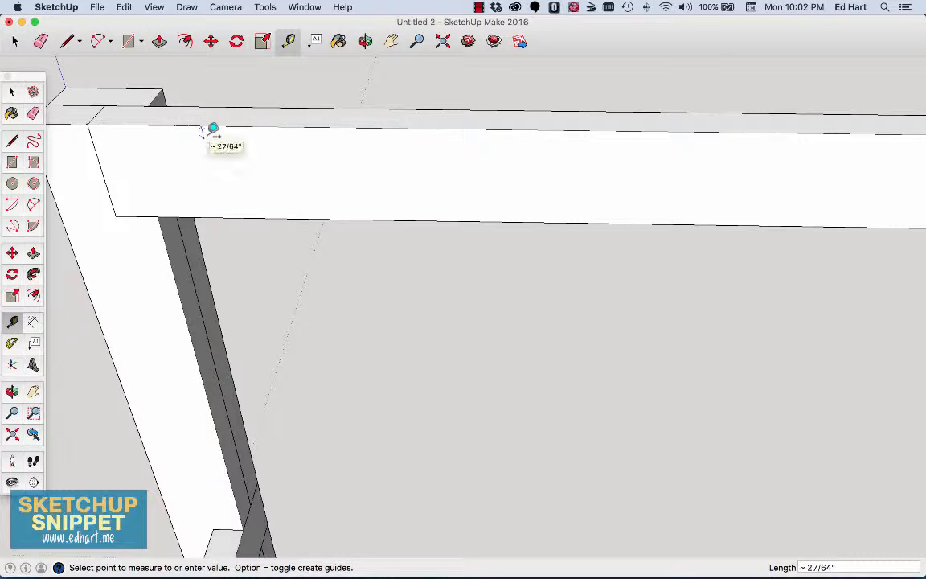
{"action": "type", "text": "3/8\""}
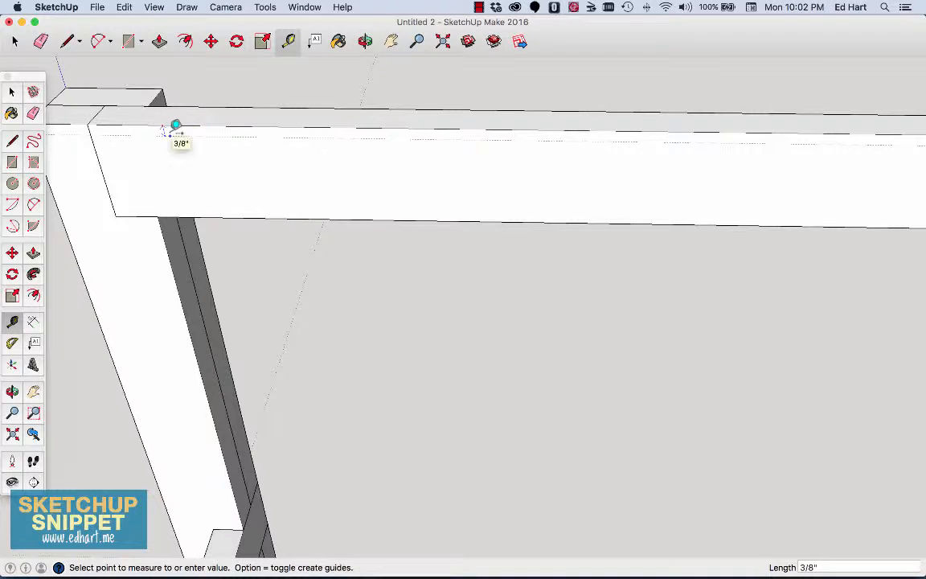
{"action": "type", "text": "3"}
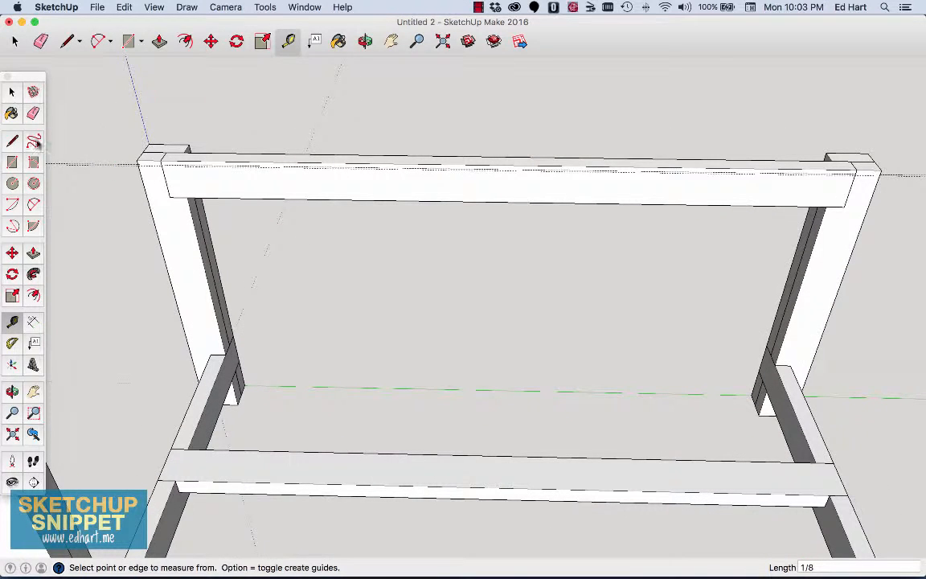
Step: Draw a 57 1/2" line along the guide across the far apron's face
{"action": "left_click", "coordinate": [11, 137]}
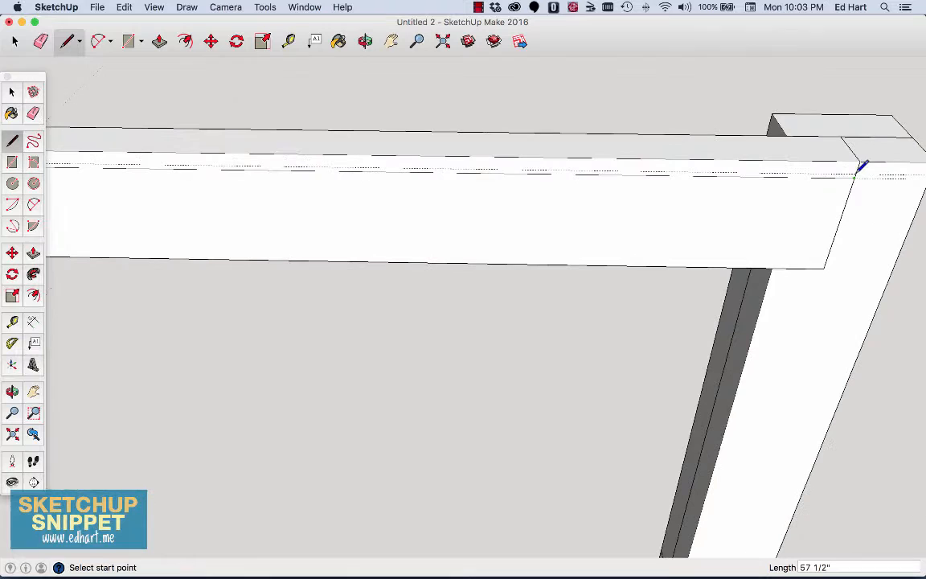
{"action": "left_click", "coordinate": [859, 168]}
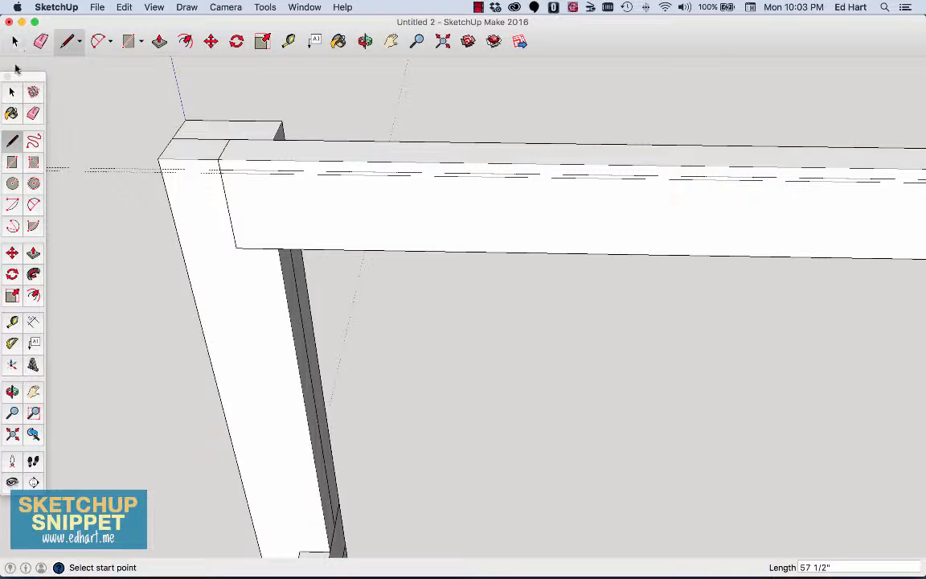
{"action": "left_click", "coordinate": [157, 41]}
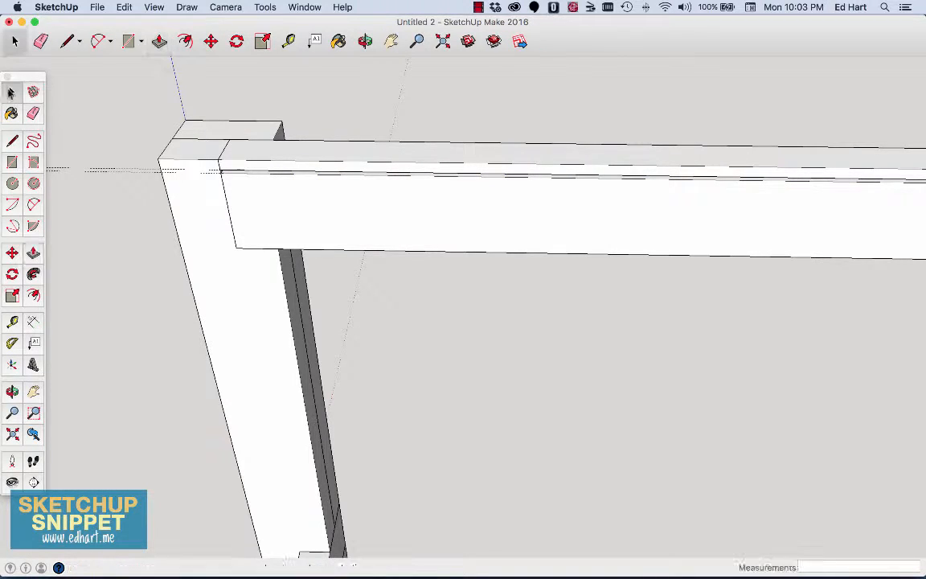
Step: Group the far apron board's faces and edges, including the top strip line
{"action": "left_click", "coordinate": [331, 197]}
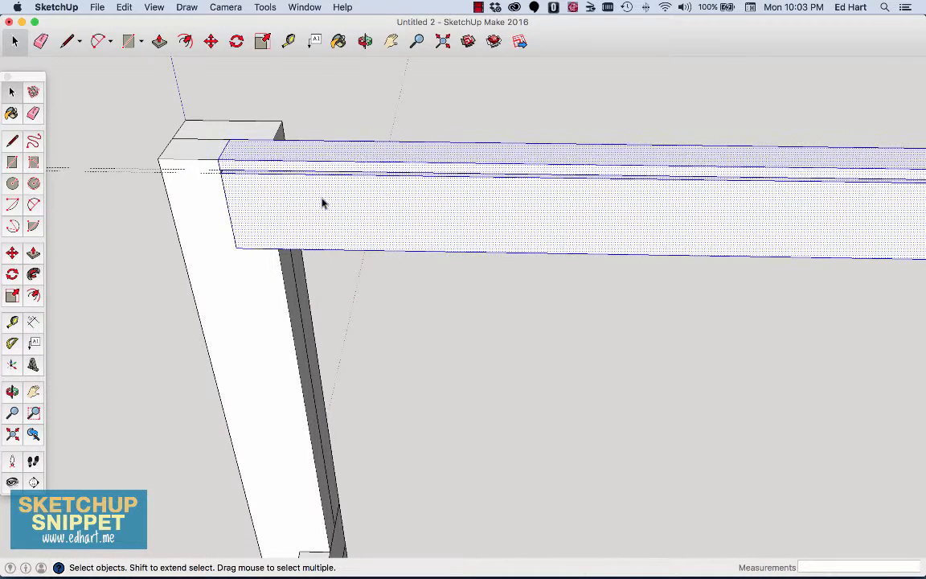
{"action": "right_click", "coordinate": [323, 203]}
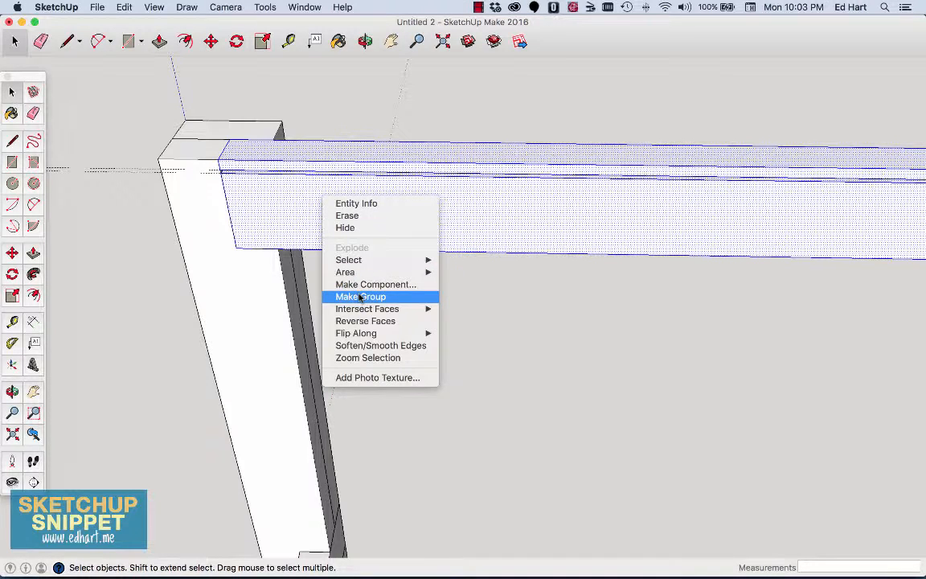
{"action": "left_click", "coordinate": [361, 295]}
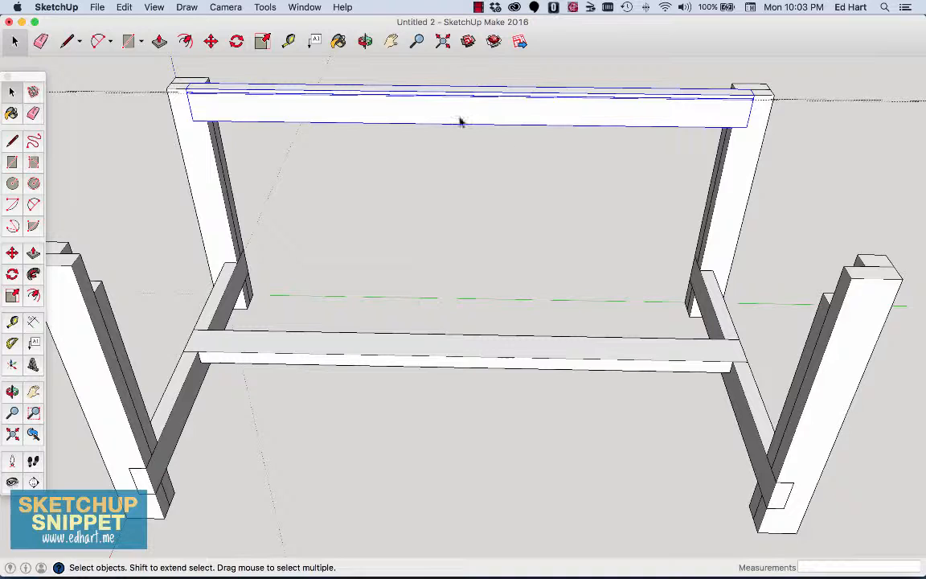
{"action": "mouse_move", "coordinate": [409, 122]}
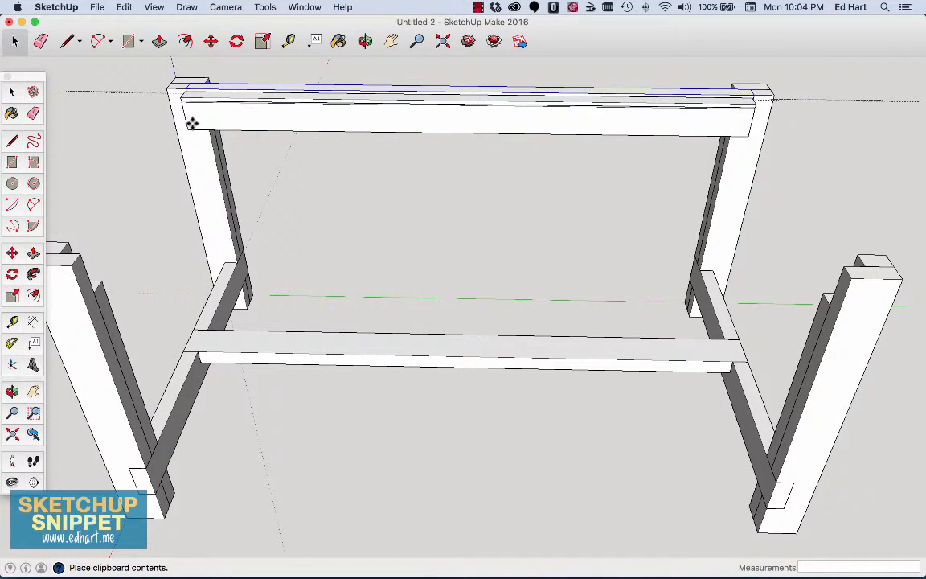
Step: Paste the apron group, turn it 180° and move it onto the near leg tops
{"action": "left_click", "coordinate": [210, 41]}
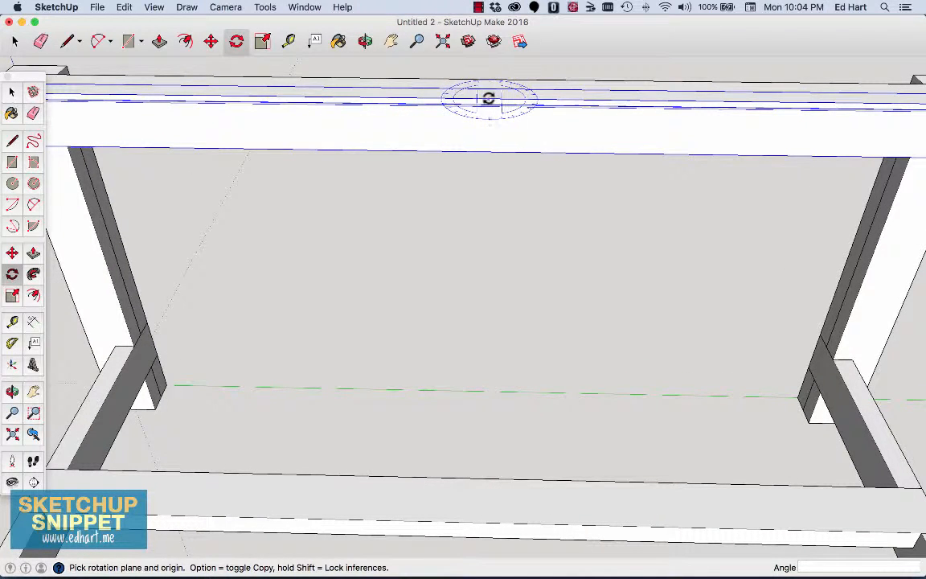
{"action": "mouse_move", "coordinate": [487, 98]}
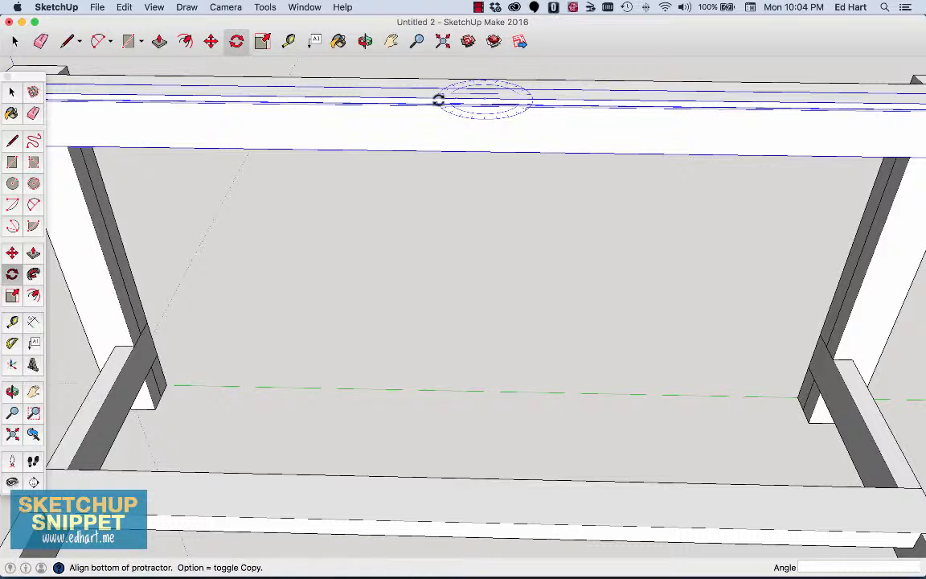
{"action": "mouse_move", "coordinate": [521, 121]}
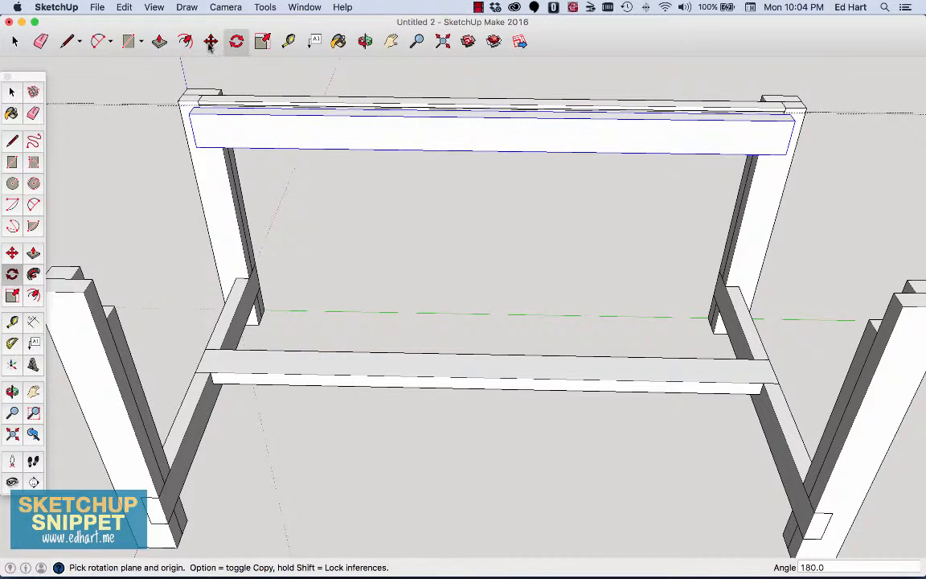
{"action": "left_click", "coordinate": [207, 41]}
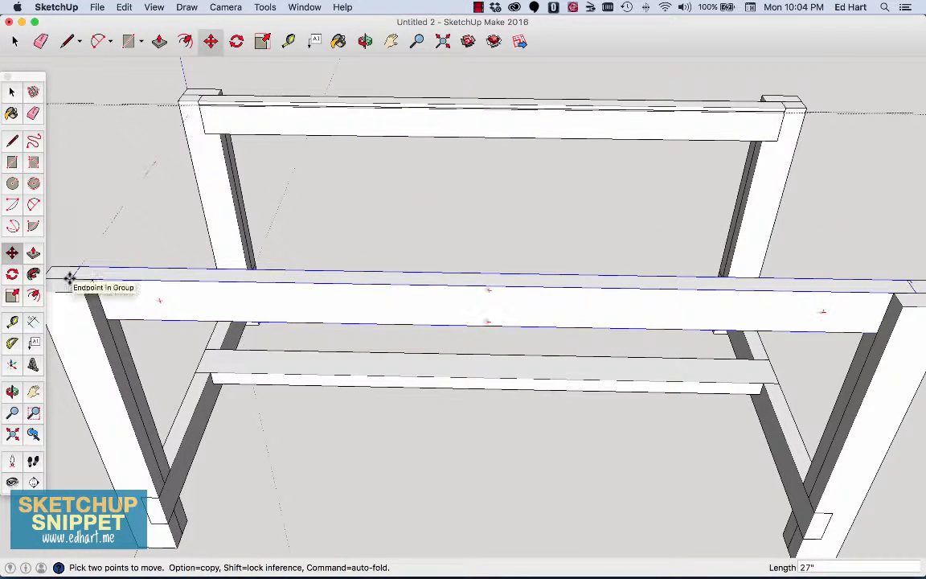
{"action": "mouse_move", "coordinate": [518, 216]}
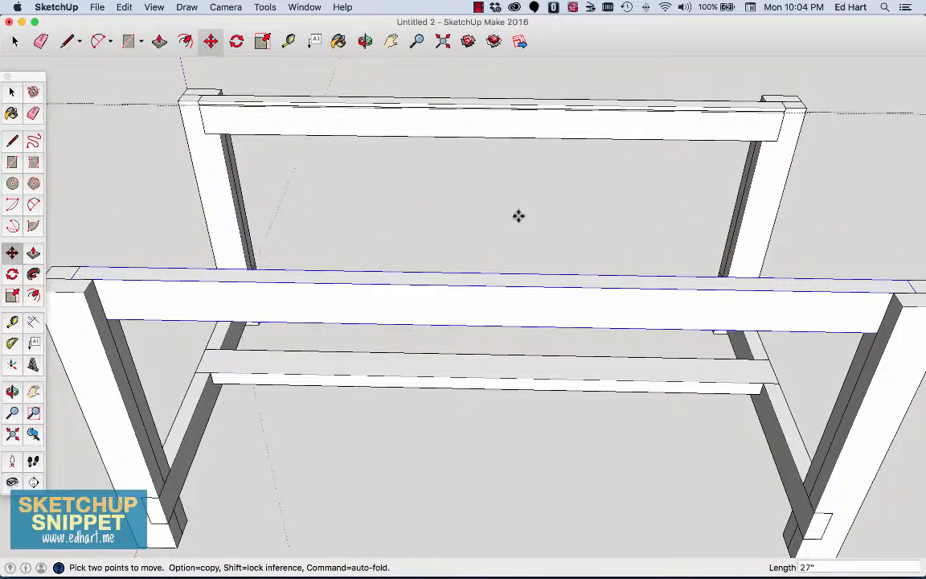
{"action": "mouse_move", "coordinate": [773, 124]}
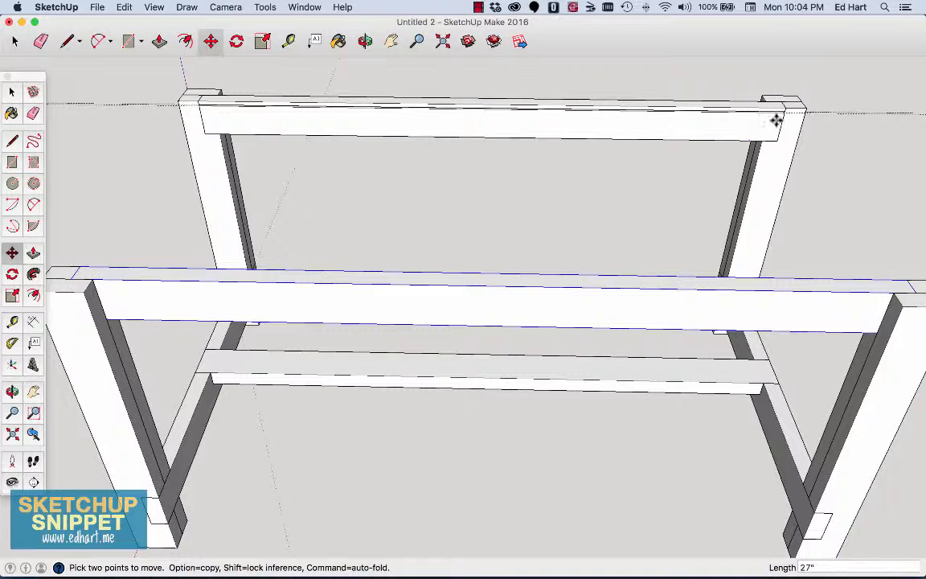
{"action": "mouse_move", "coordinate": [811, 162]}
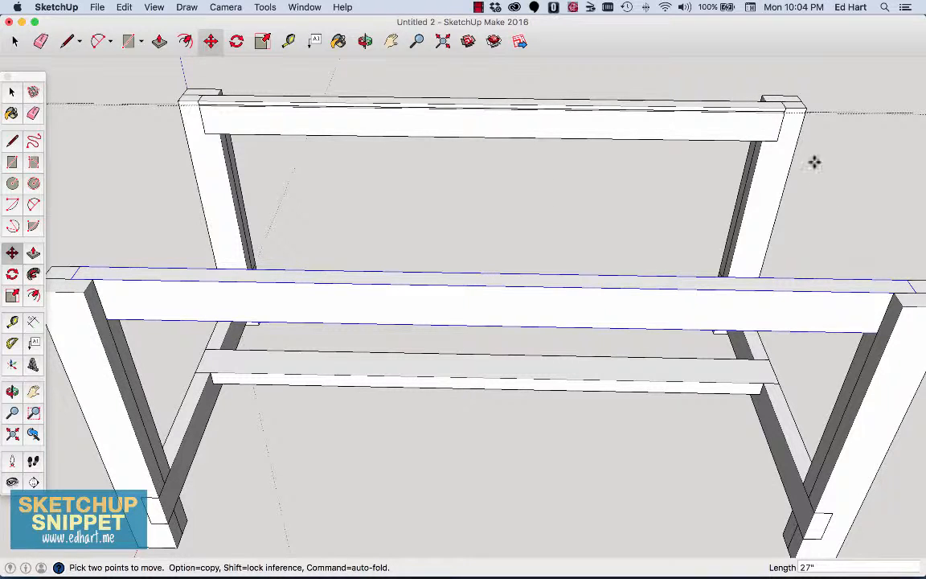
{"action": "mouse_move", "coordinate": [442, 67]}
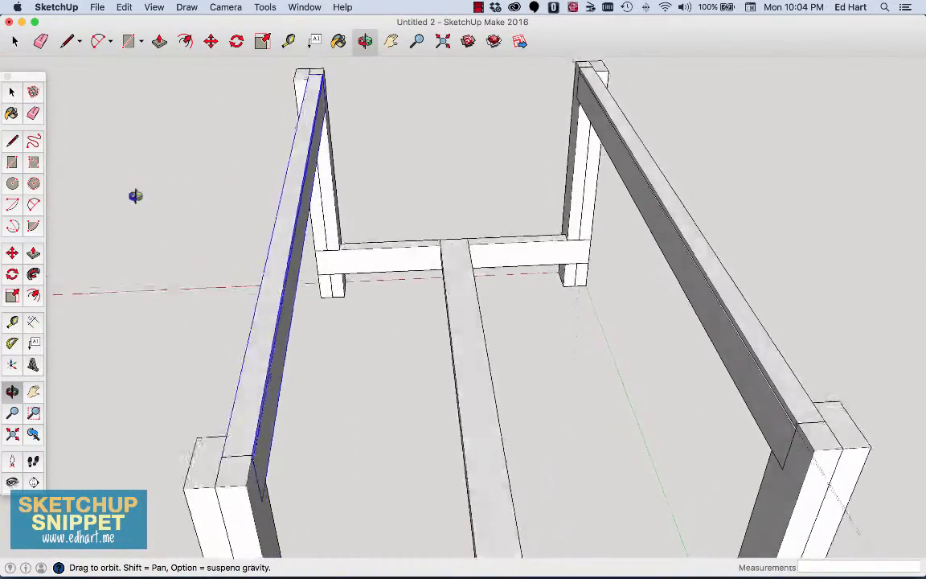
Step: Draw an end apron face between two leg tops and pull it into a solid 28 1/2" board
{"action": "left_click_drag", "start_coordinate": [136, 196], "coordinate": [510, 89]}
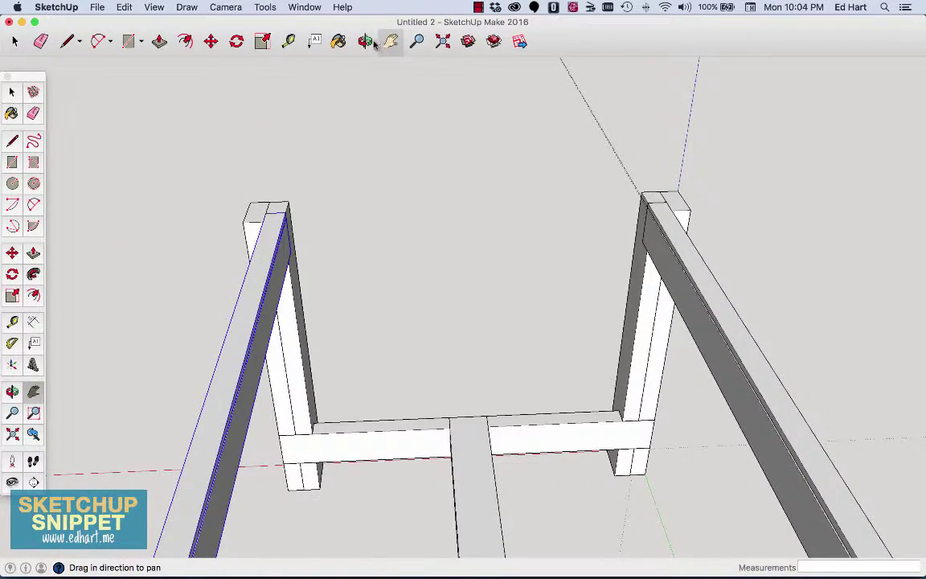
{"action": "left_click", "coordinate": [363, 41]}
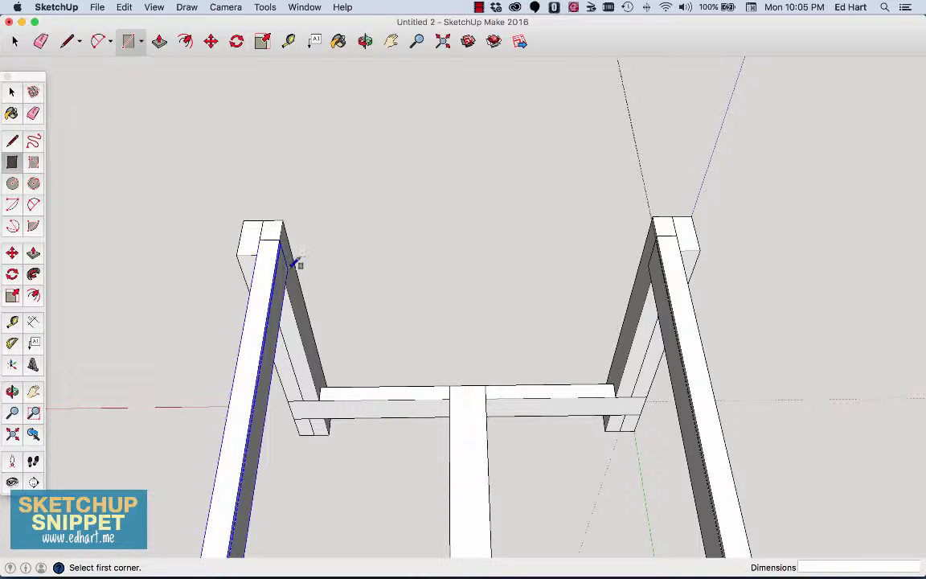
{"action": "mouse_move", "coordinate": [298, 263]}
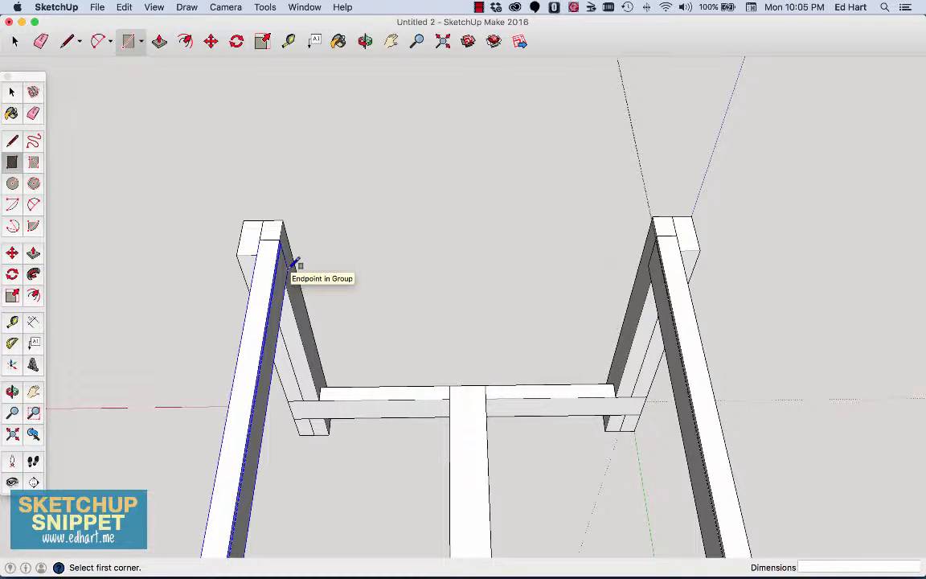
{"action": "left_click", "coordinate": [292, 264]}
{"action": "type", "text": "28 1/2\", 3 1/2\""}
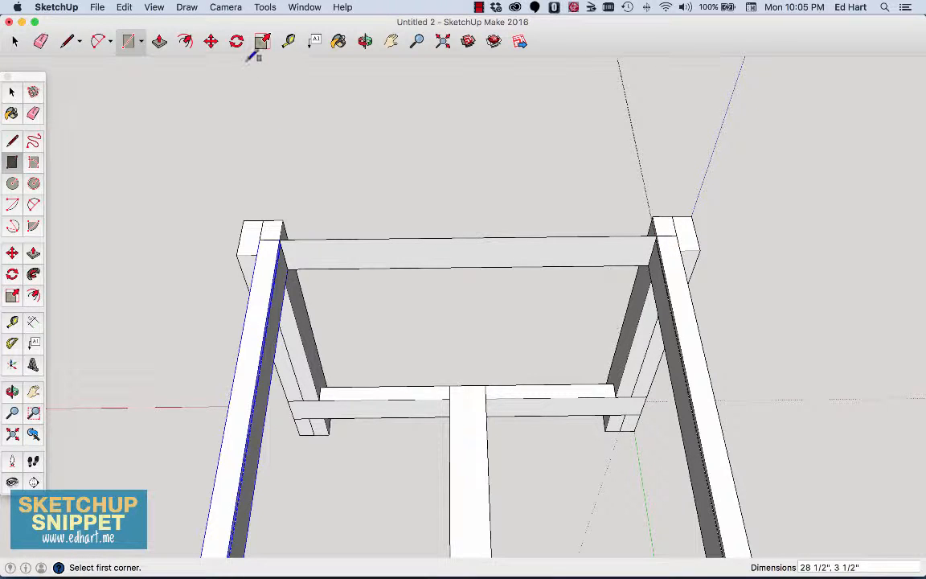
{"action": "left_click", "coordinate": [159, 40]}
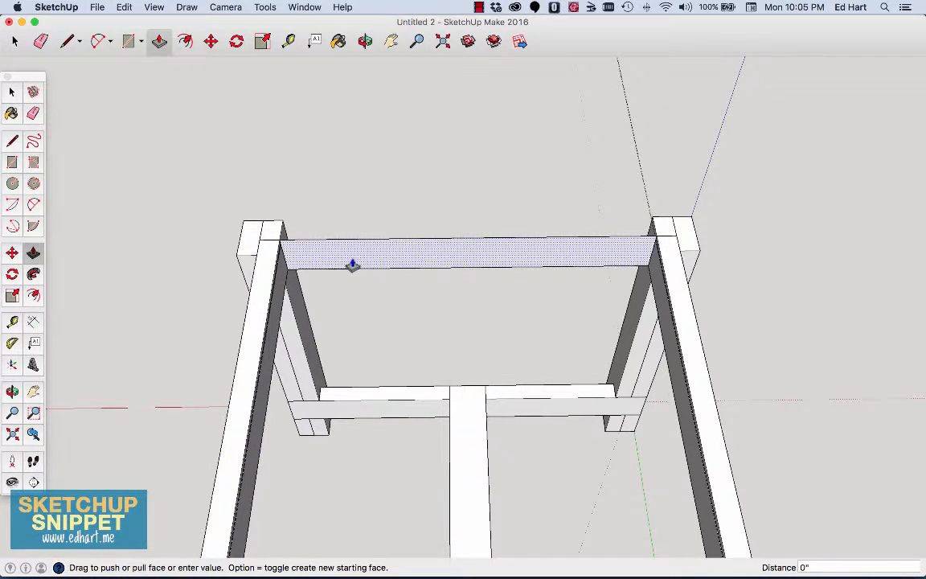
{"action": "left_click_drag", "start_coordinate": [354, 265], "coordinate": [273, 265]}
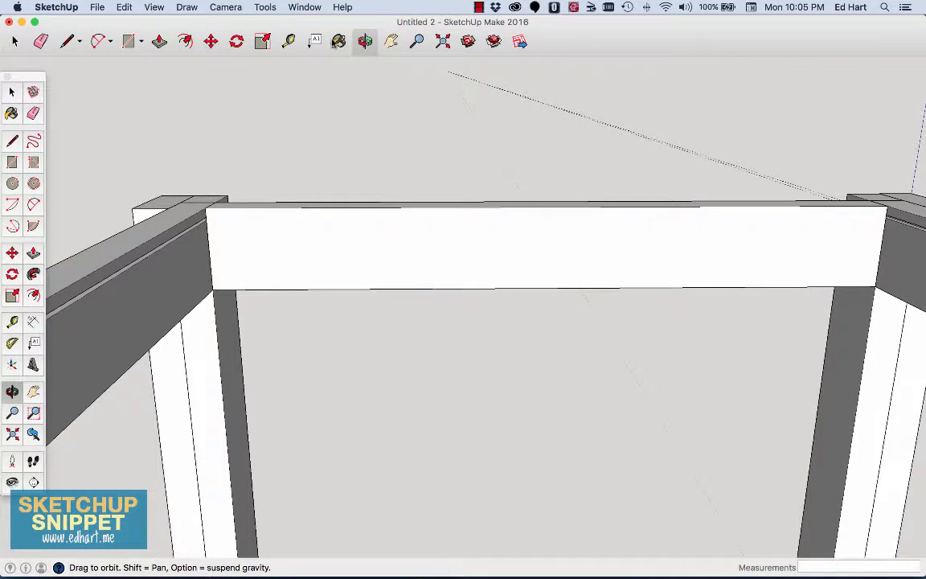
Step: Draw a 28 1/2" line across the end apron's face just below its top
{"action": "left_click", "coordinate": [288, 41]}
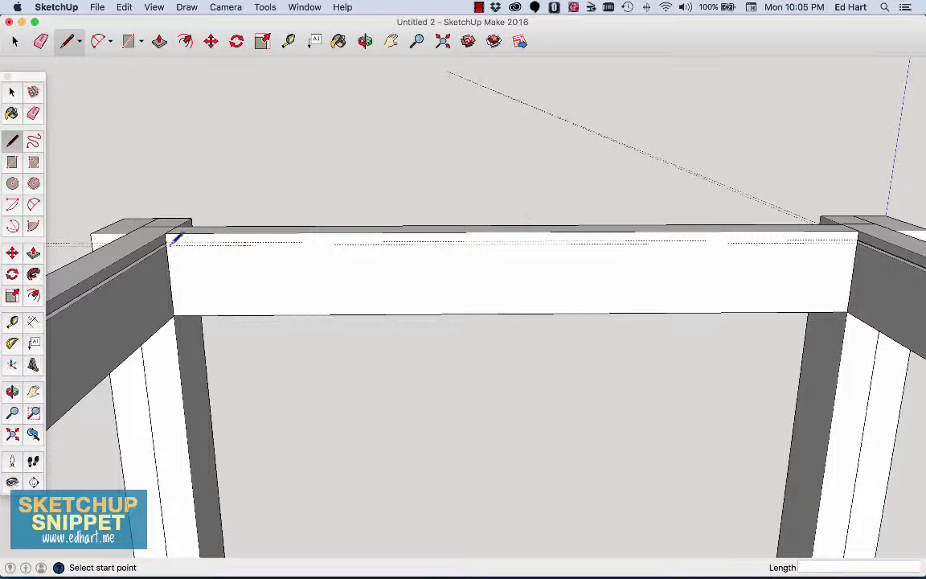
{"action": "mouse_move", "coordinate": [768, 235]}
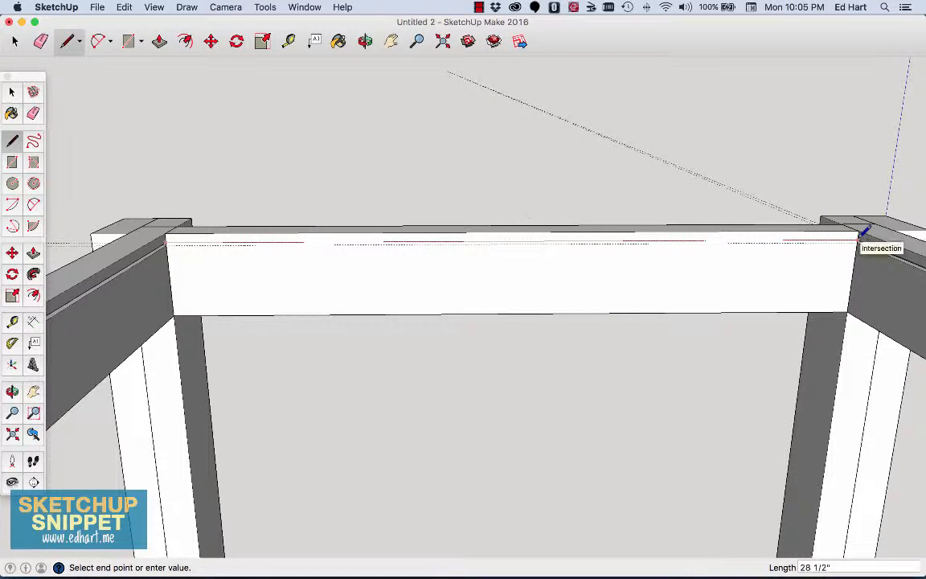
{"action": "left_click", "coordinate": [863, 235]}
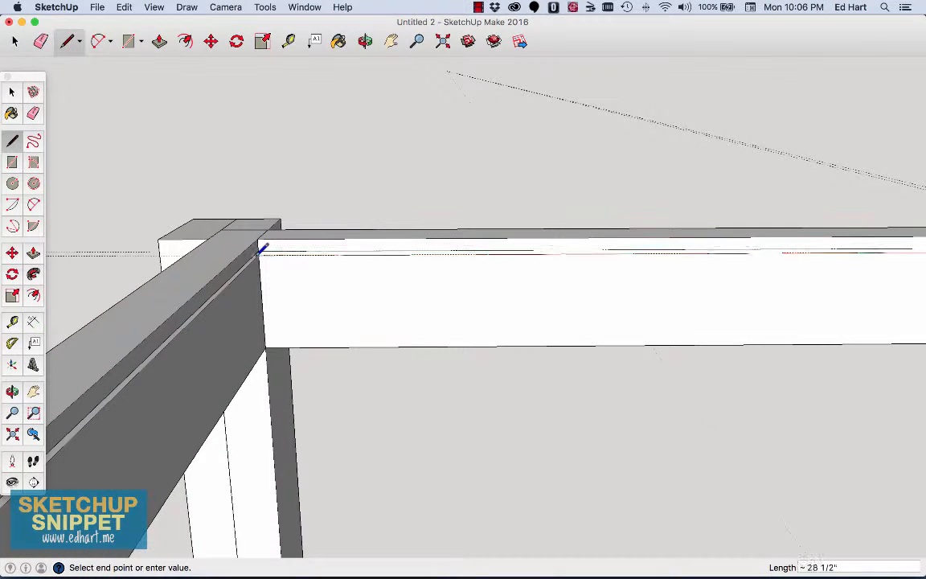
{"action": "left_click", "coordinate": [261, 248]}
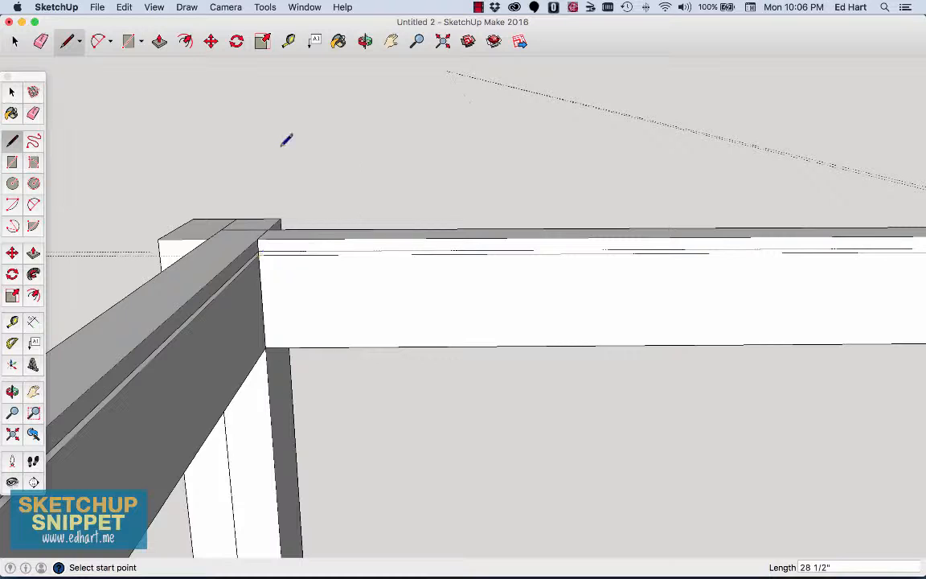
{"action": "left_click", "coordinate": [159, 41]}
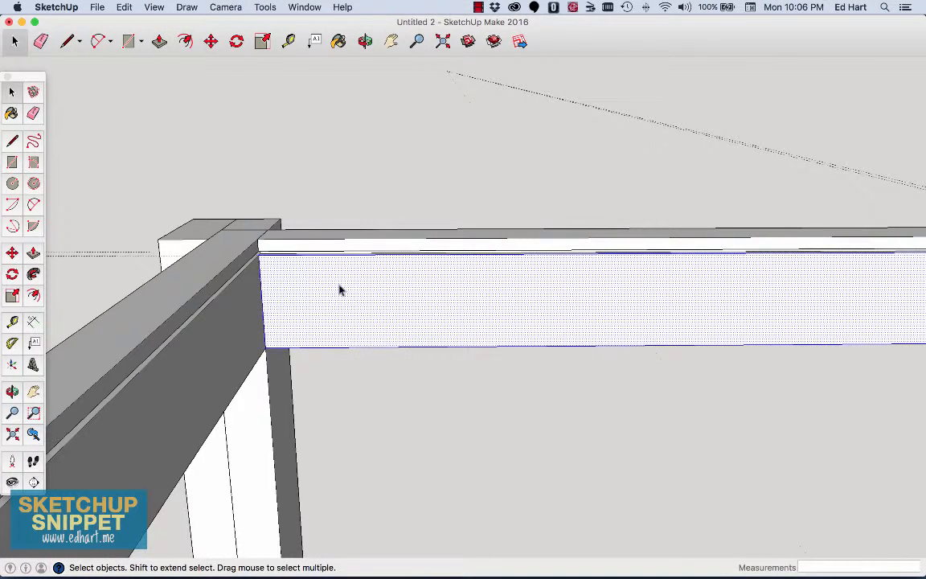
Step: Make the end apron a component, rotate a copy 180° and move it 53" across
{"action": "right_click", "coordinate": [340, 290]}
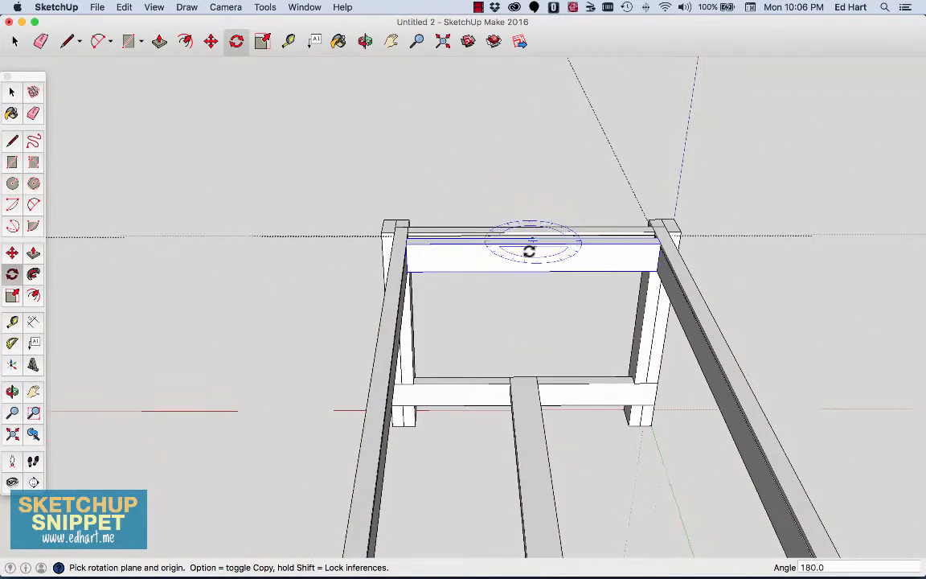
{"action": "left_click", "coordinate": [392, 41]}
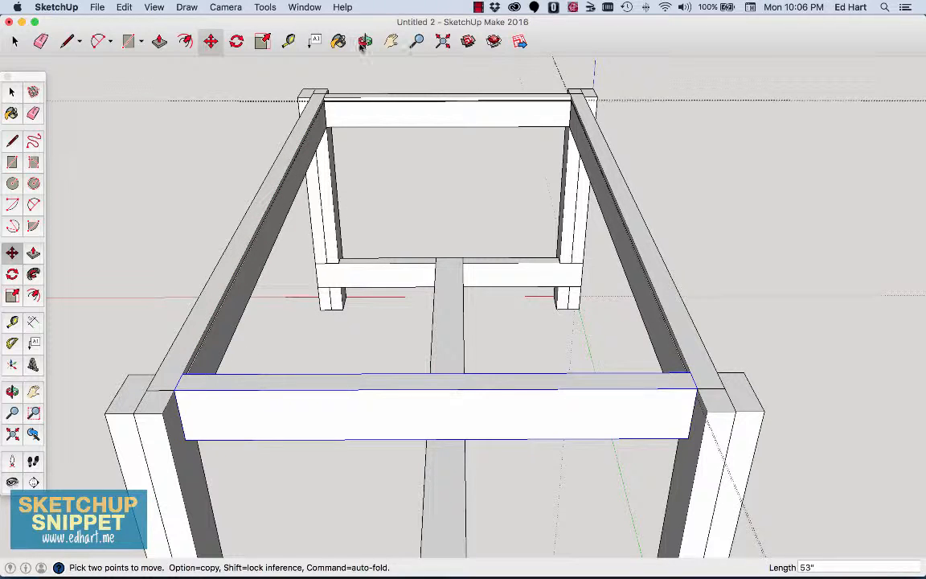
{"action": "left_click", "coordinate": [361, 41]}
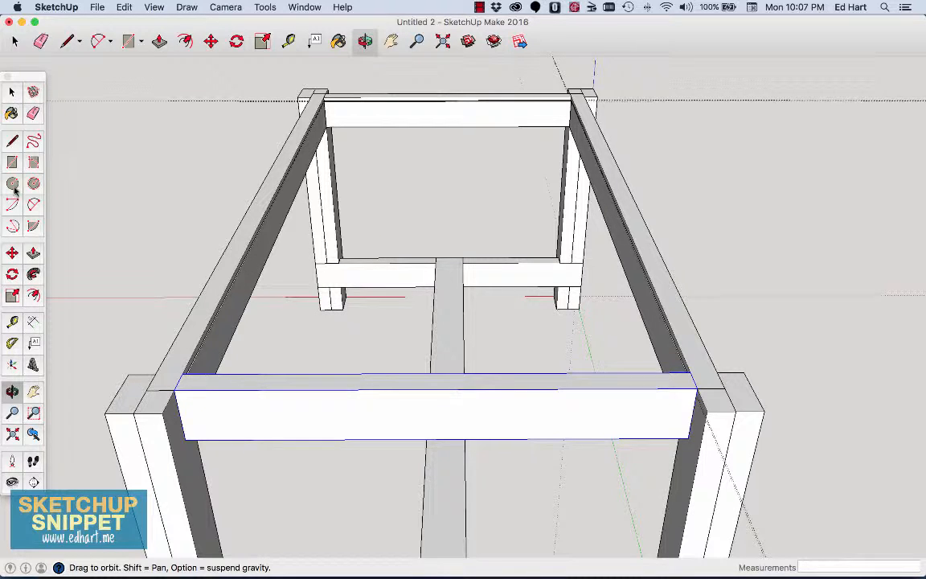
Step: Add a 28 1/2" x 2" cap board on the front apron and paste a copy at the back
{"action": "left_click", "coordinate": [10, 159]}
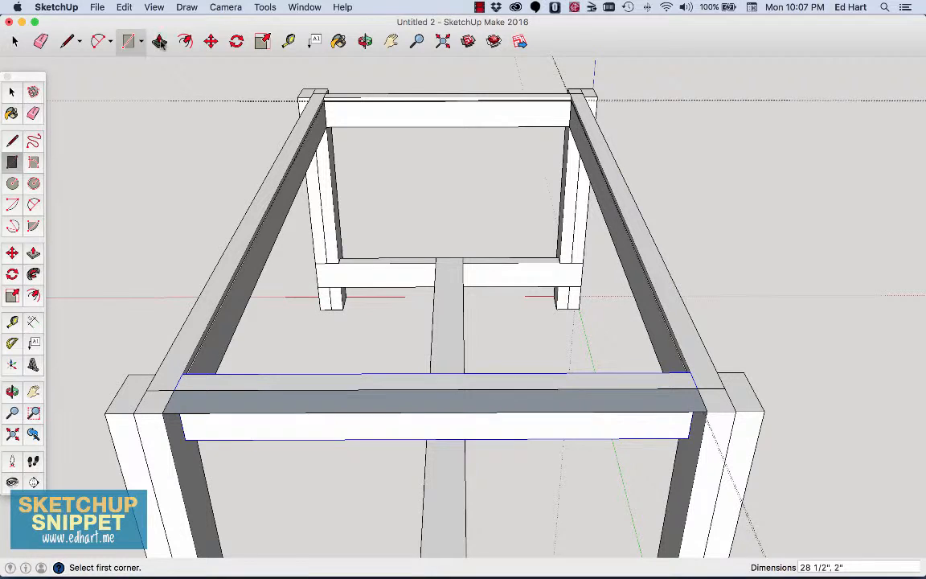
{"action": "left_click", "coordinate": [159, 40]}
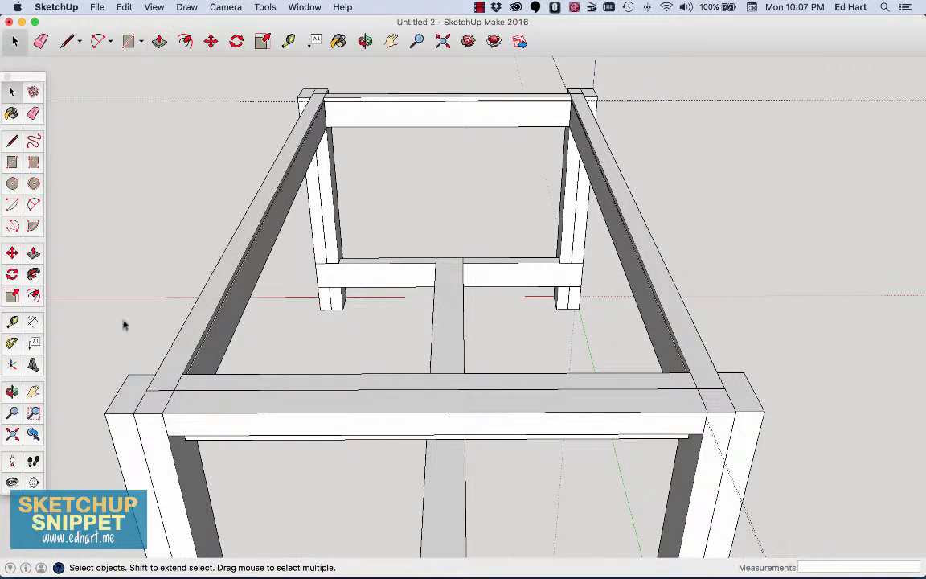
{"action": "right_click", "coordinate": [197, 406]}
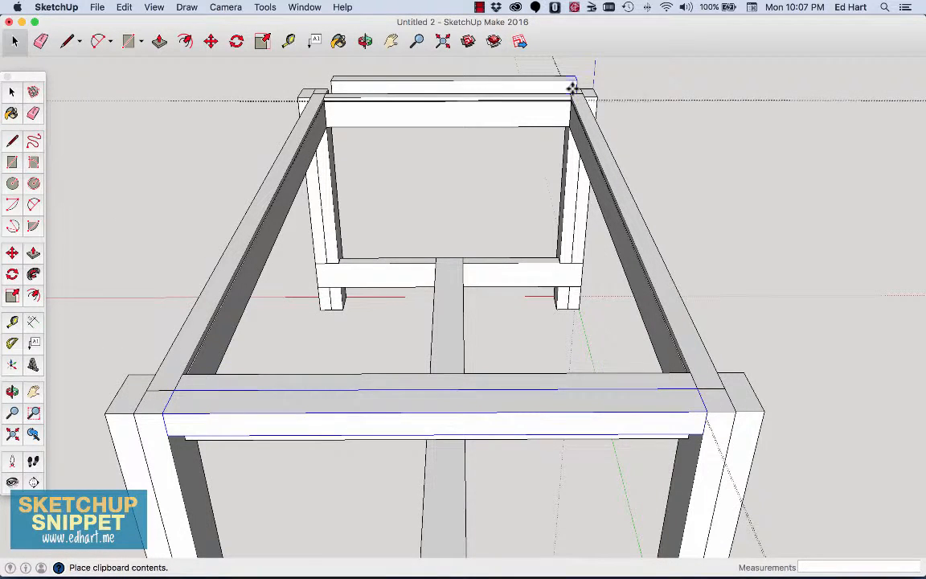
{"action": "left_click", "coordinate": [209, 41]}
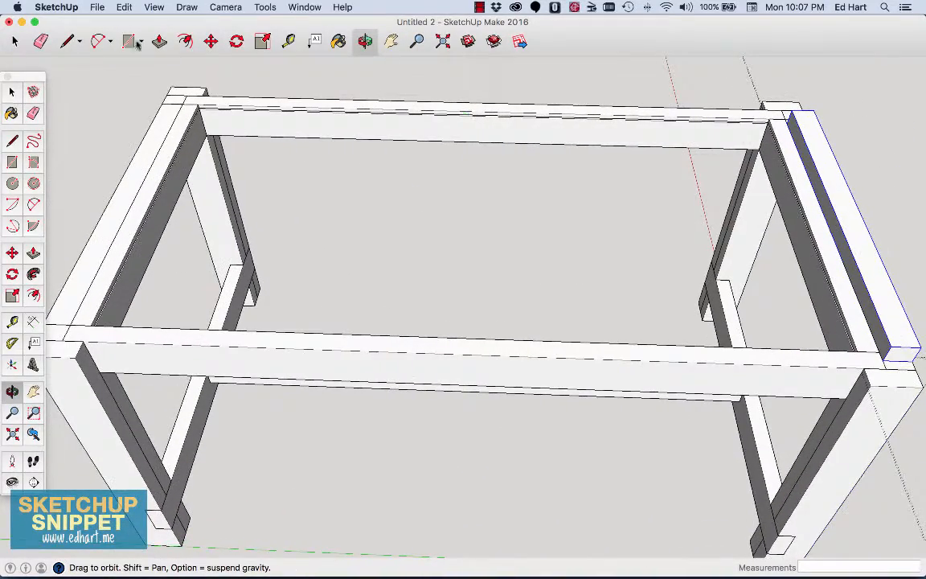
Step: Stretch the front long edge board, make it a component, and paste a copy at the back
{"action": "left_click", "coordinate": [210, 41]}
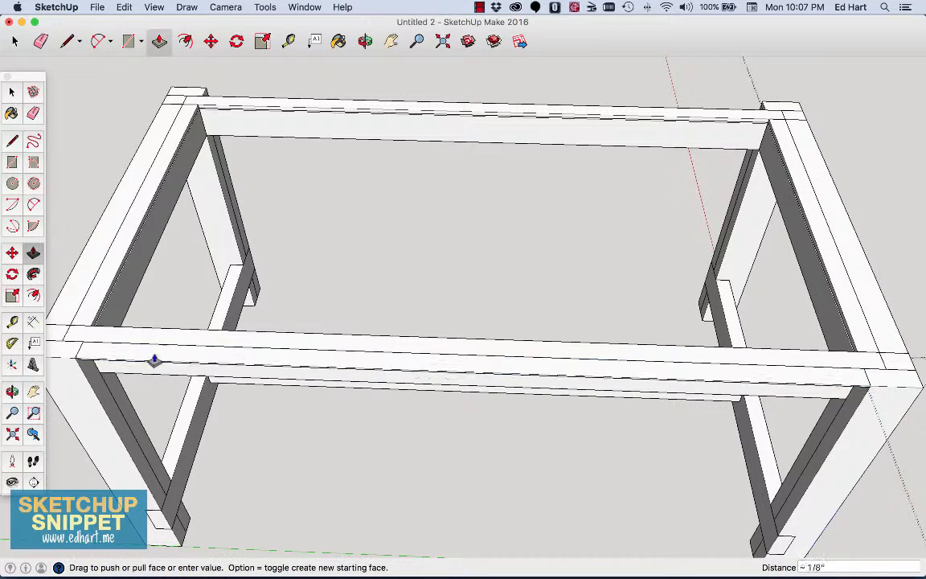
{"action": "left_click_drag", "start_coordinate": [156, 359], "coordinate": [156, 371]}
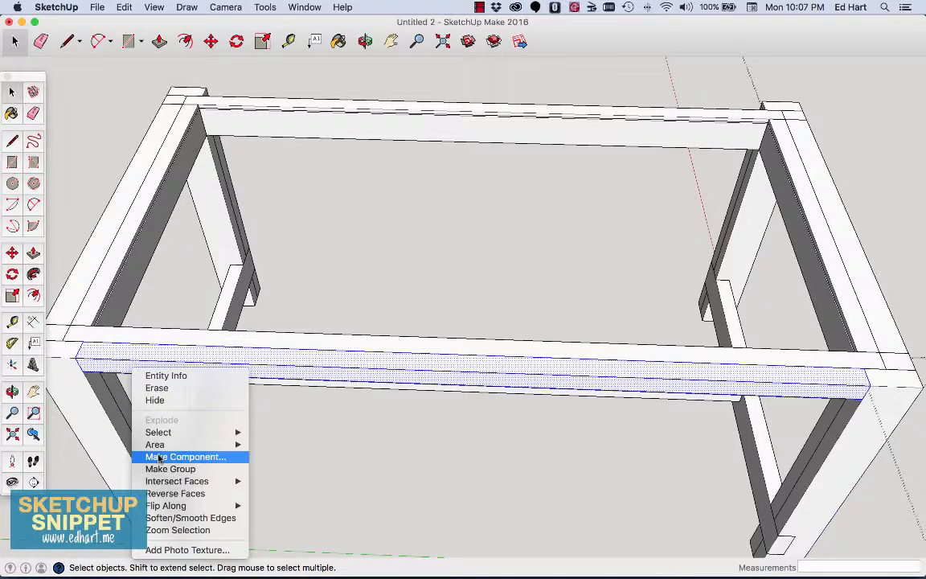
{"action": "left_click", "coordinate": [185, 456]}
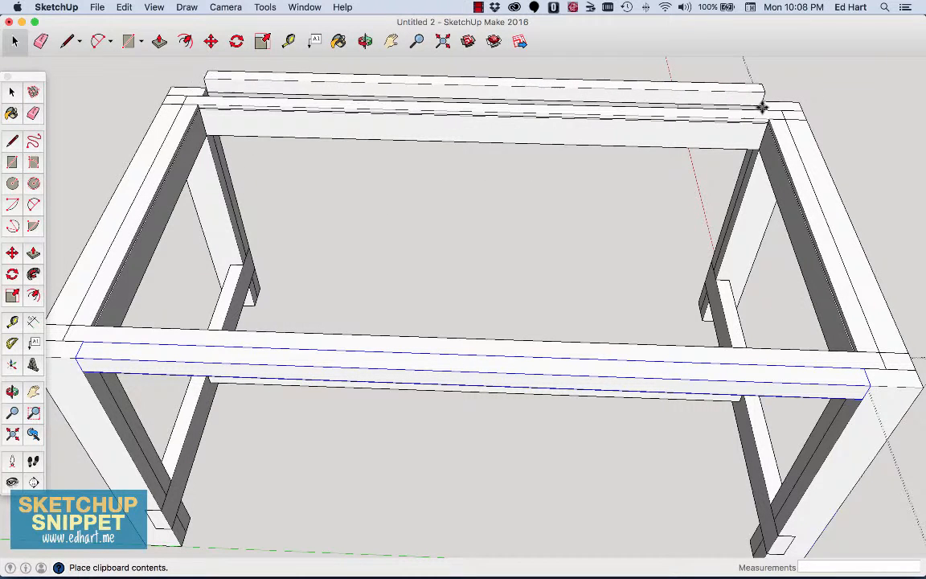
{"action": "left_click", "coordinate": [210, 41]}
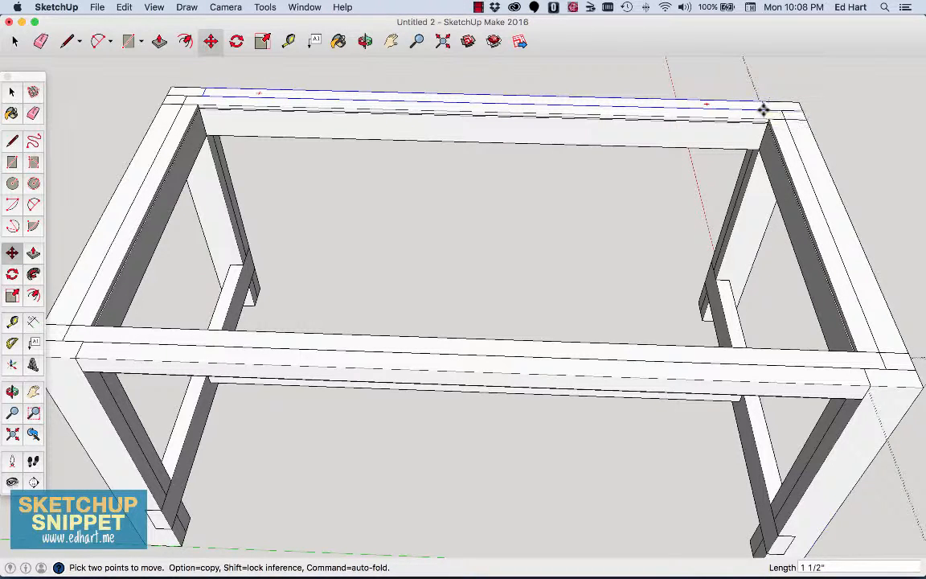
{"action": "mouse_move", "coordinate": [323, 187]}
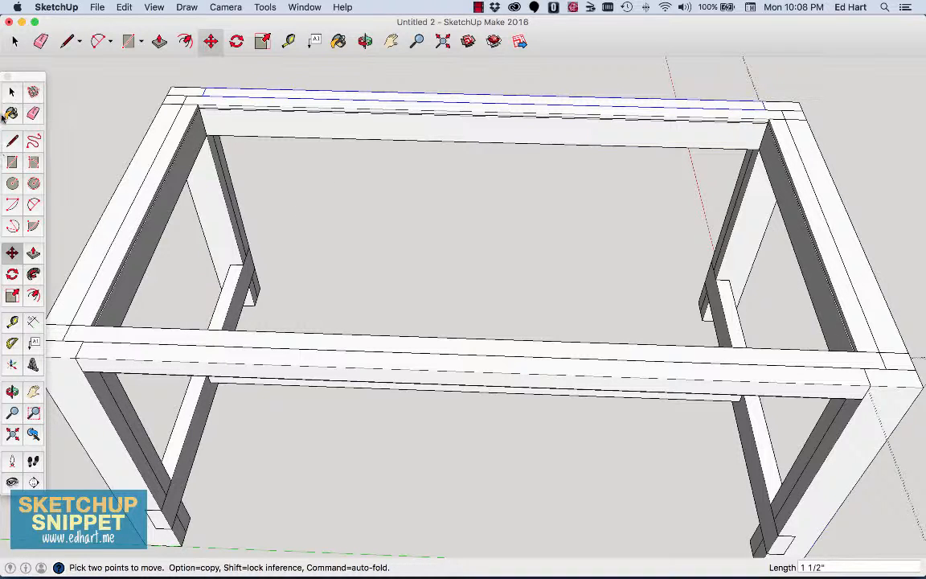
Step: Place the copied edge board on the back long apron and clear the selection
{"action": "left_click", "coordinate": [11, 94]}
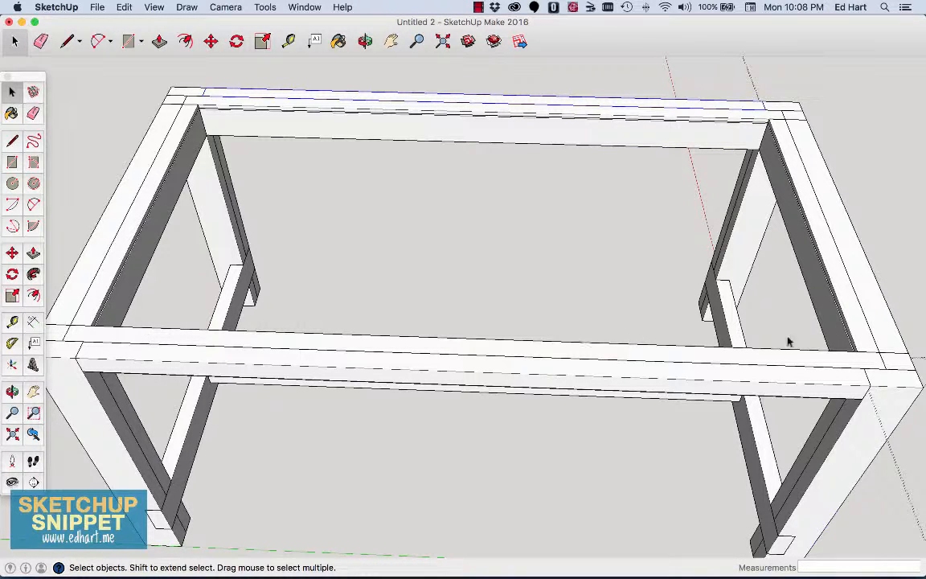
{"action": "mouse_move", "coordinate": [72, 260]}
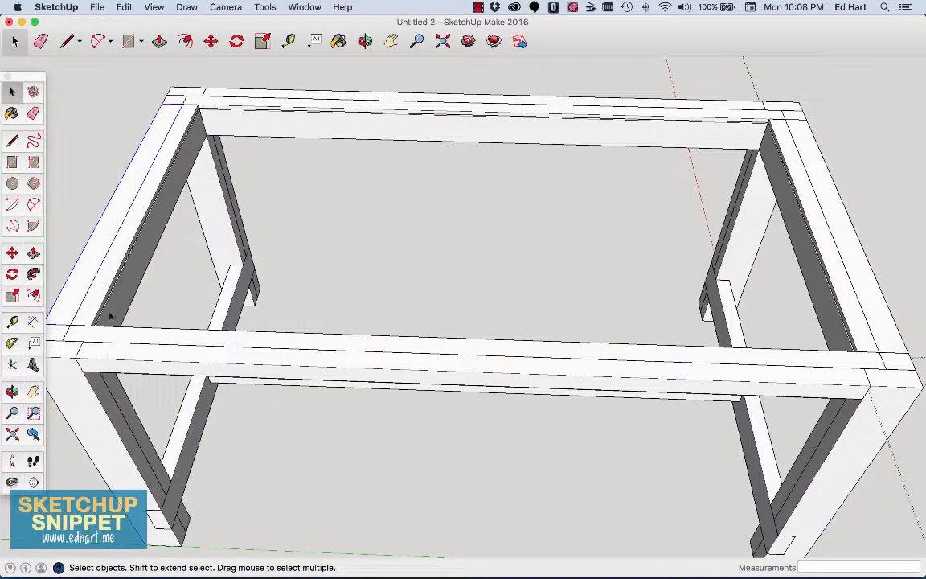
{"action": "mouse_move", "coordinate": [147, 334]}
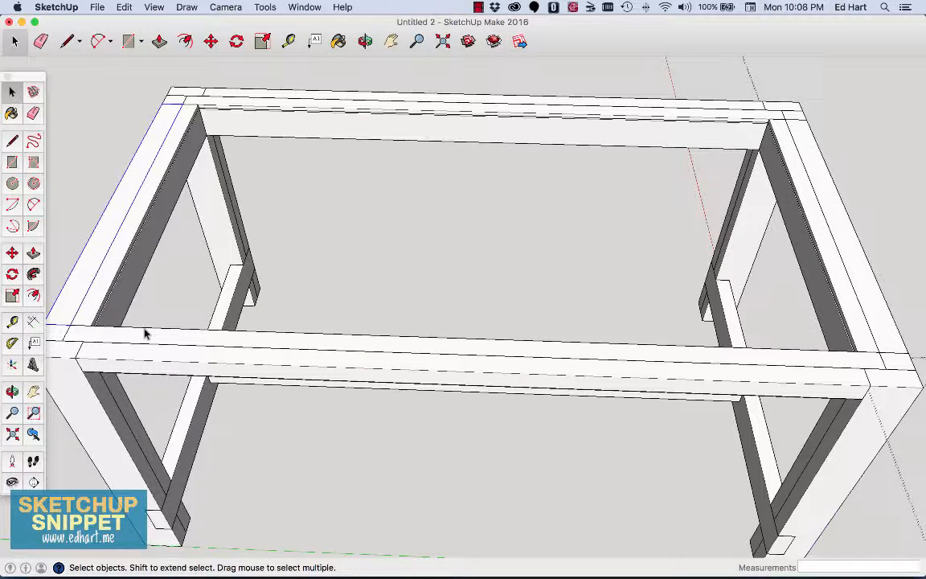
{"action": "mouse_move", "coordinate": [796, 357]}
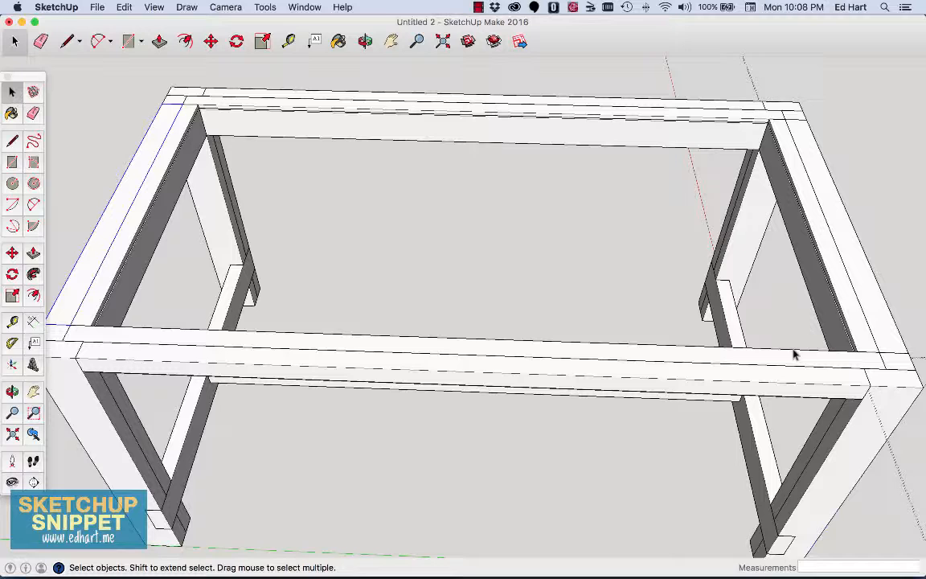
{"action": "mouse_move", "coordinate": [604, 358]}
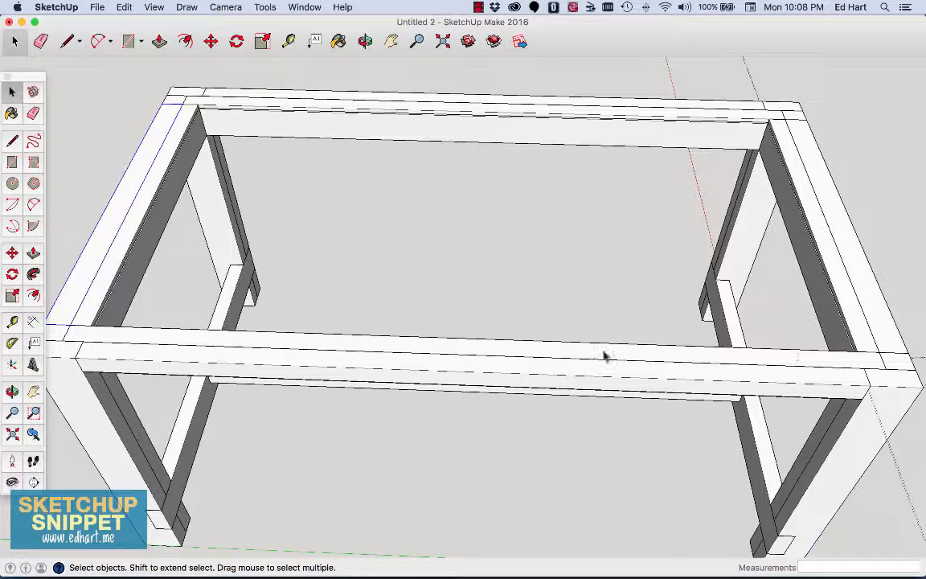
{"action": "left_click", "coordinate": [288, 41]}
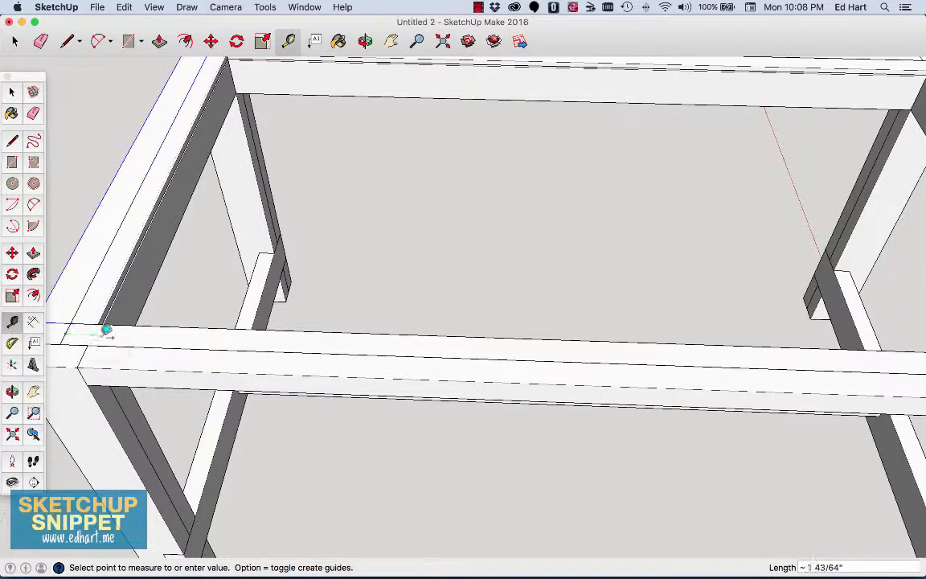
Step: Create support guide lines along the front edge board at offsets of 6 1/4" and 6"
{"action": "left_click_drag", "start_coordinate": [106, 330], "coordinate": [148, 330]}
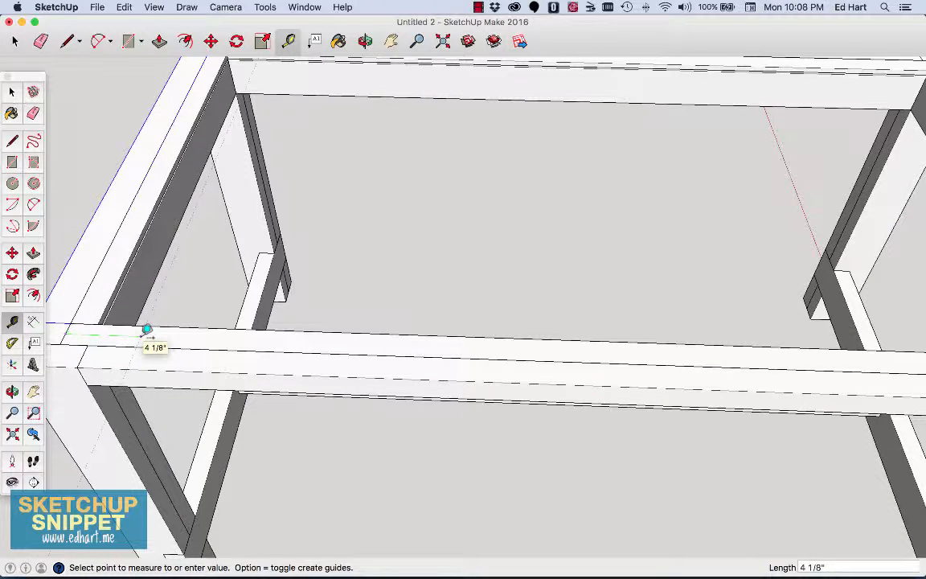
{"action": "type", "text": "6 1"}
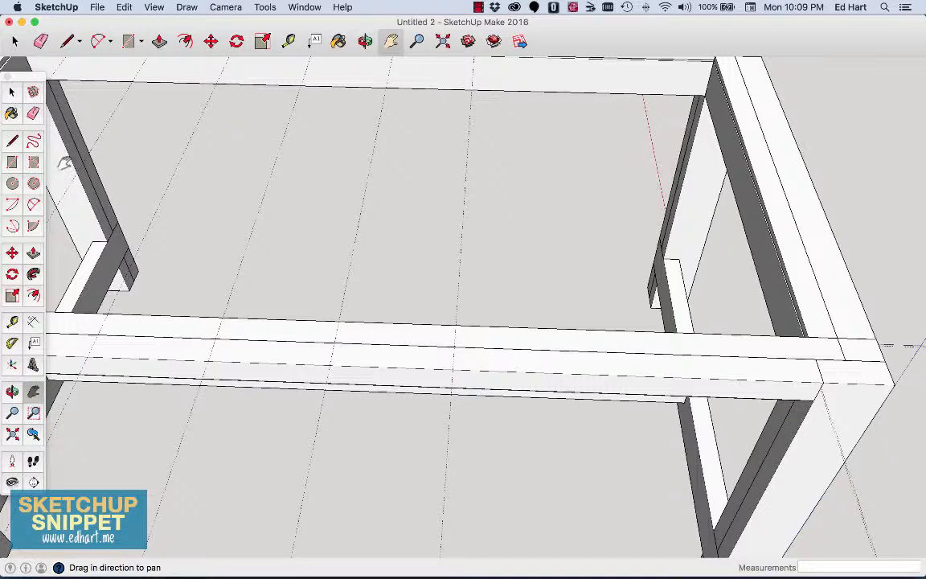
{"action": "mouse_move", "coordinate": [317, 54]}
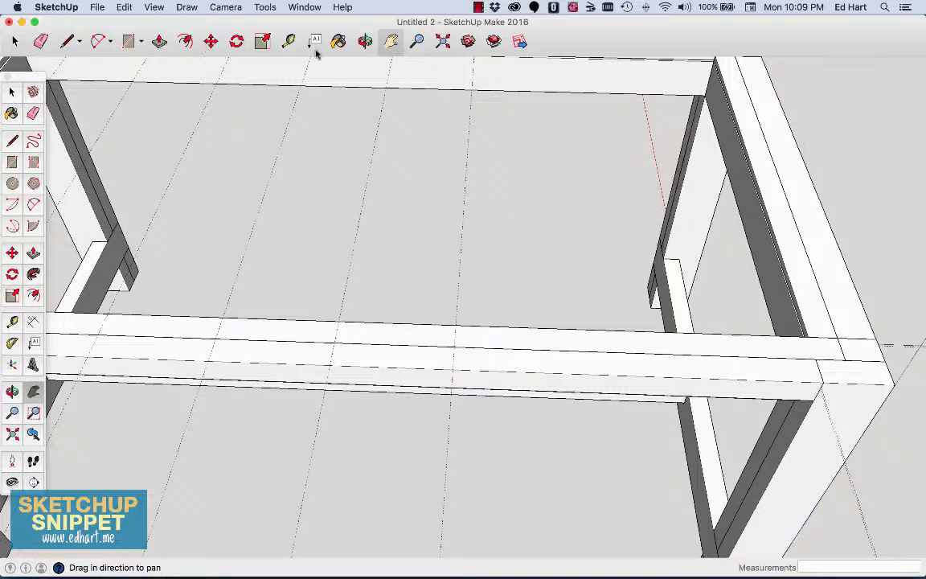
{"action": "left_click", "coordinate": [287, 41]}
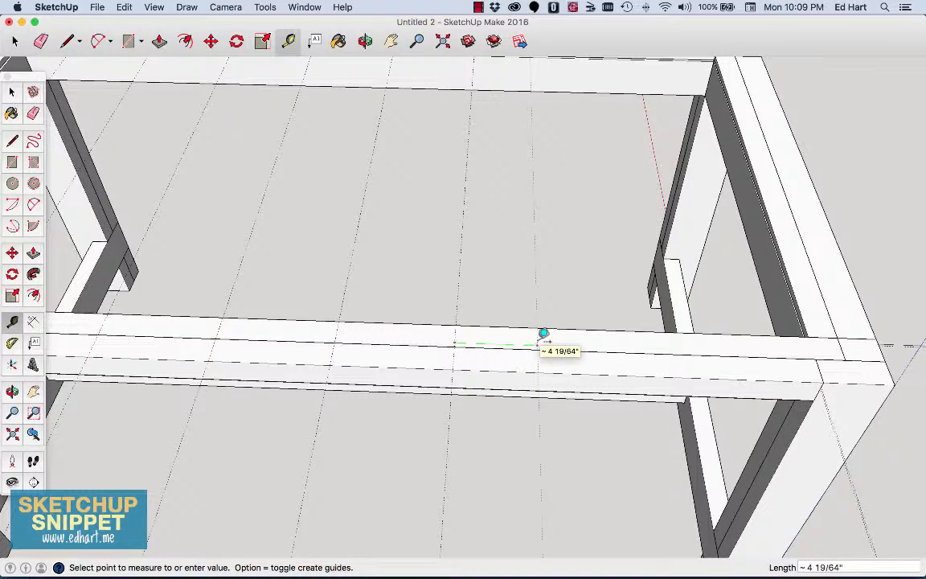
{"action": "type", "text": "6 1/4"}
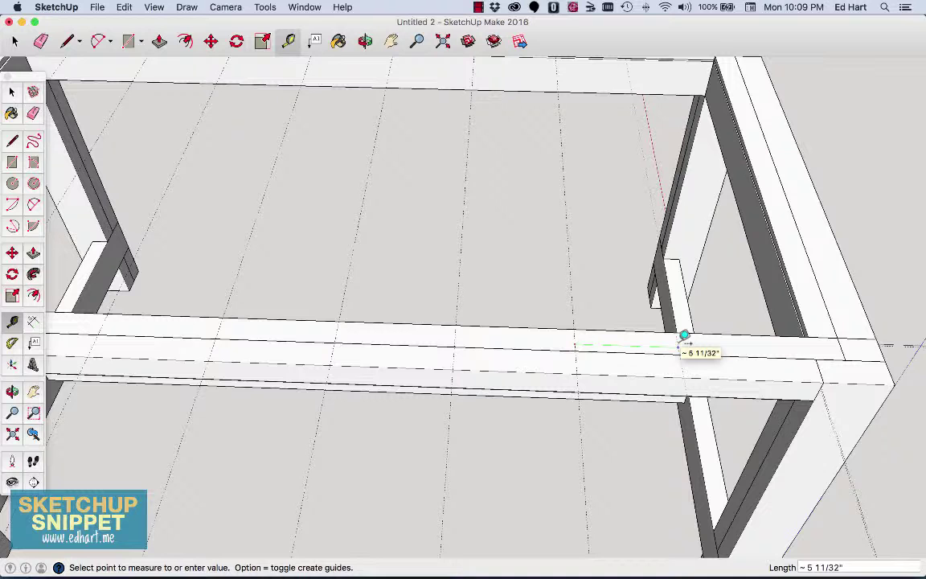
{"action": "type", "text": "6 1/4"}
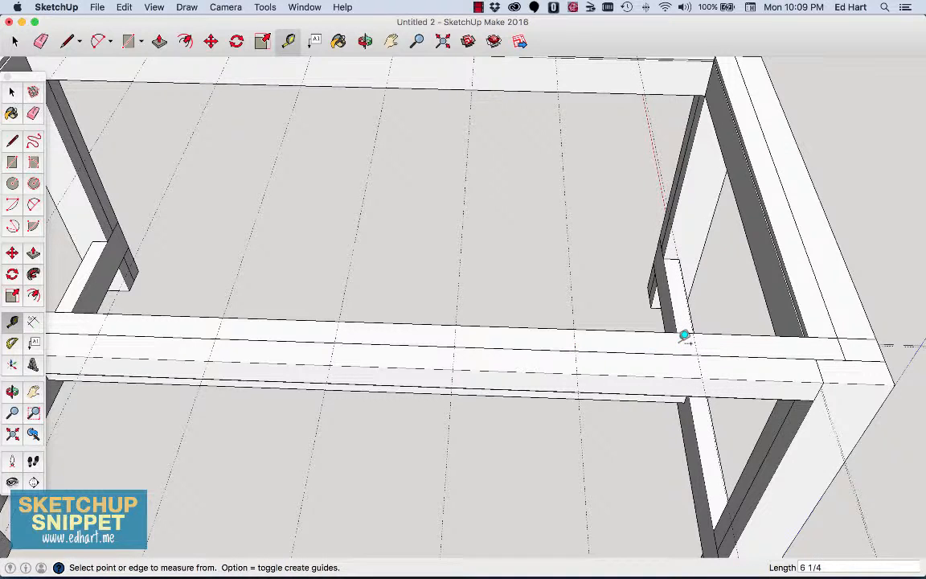
{"action": "mouse_move", "coordinate": [458, 141]}
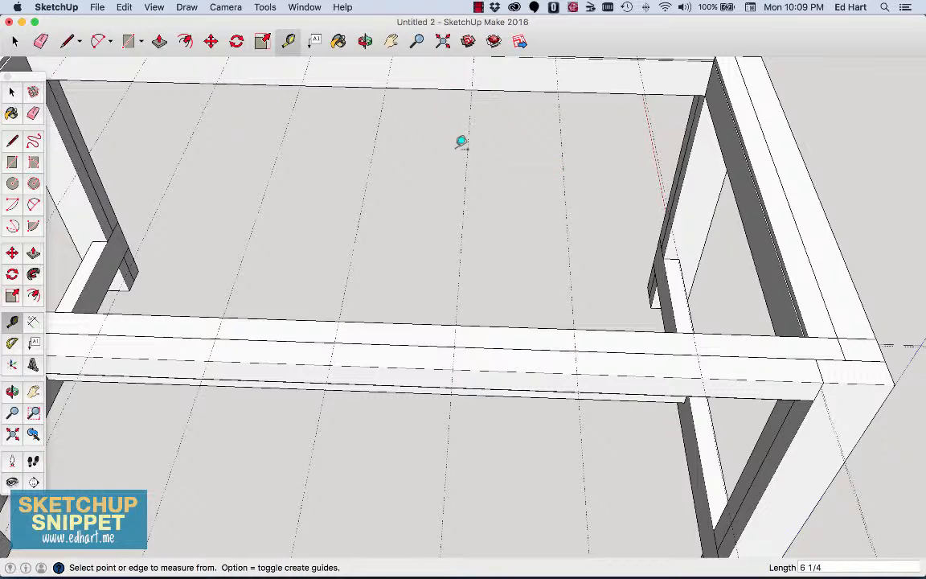
{"action": "mouse_move", "coordinate": [510, 167]}
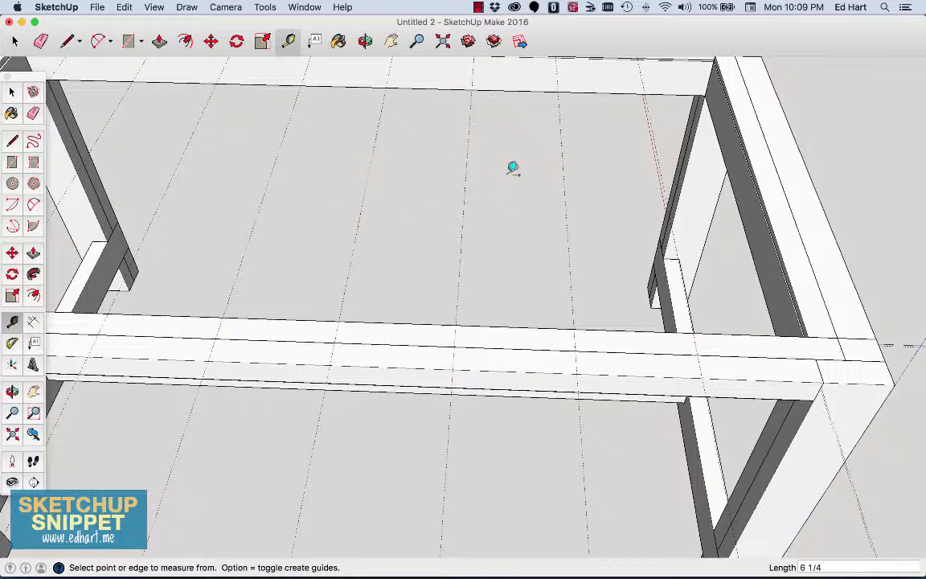
{"action": "mouse_move", "coordinate": [514, 170]}
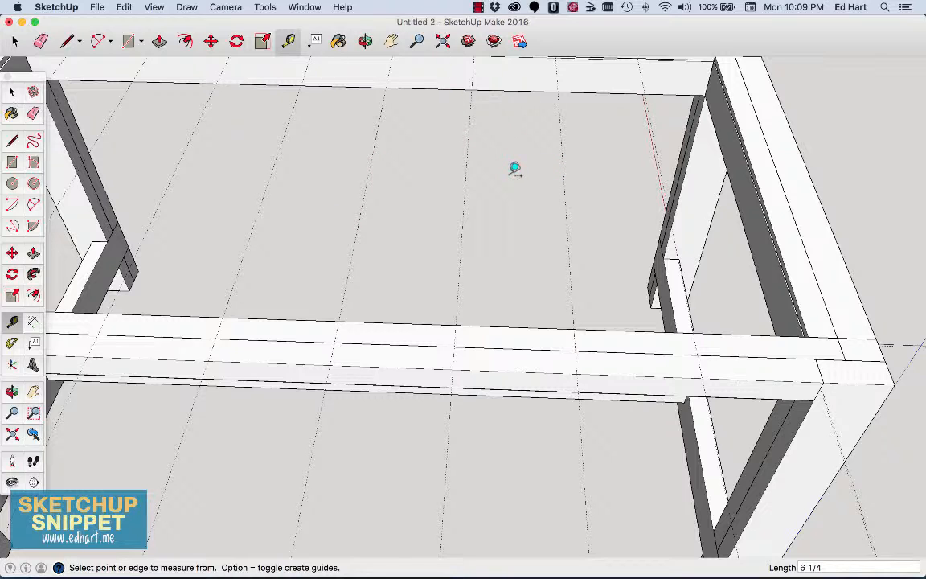
{"action": "mouse_move", "coordinate": [380, 160]}
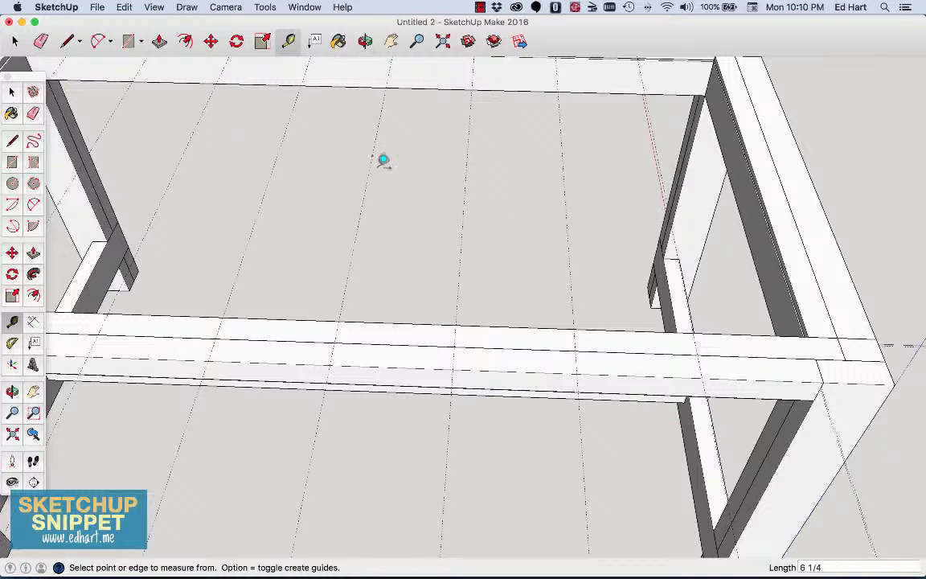
{"action": "mouse_move", "coordinate": [424, 61]}
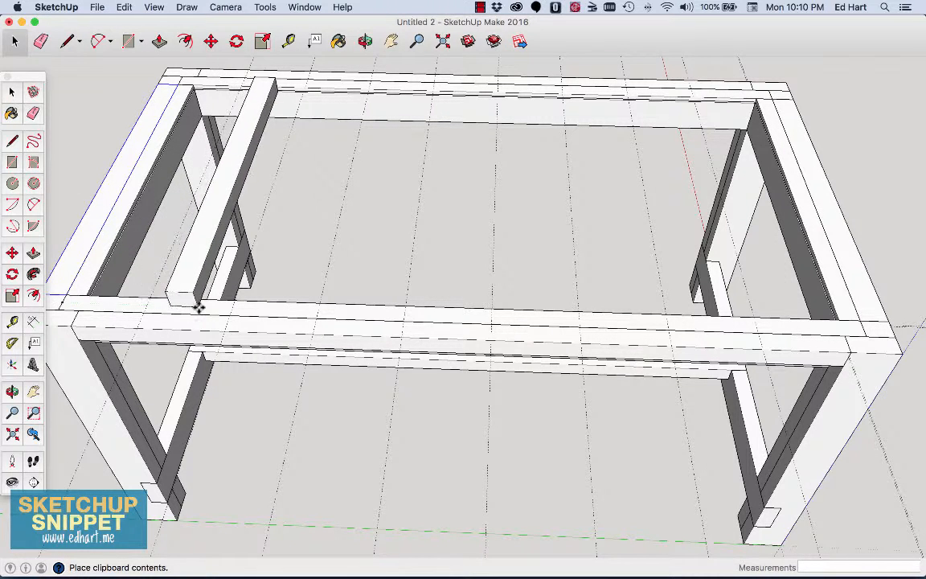
Step: Place the pasted 2x2 cross support and copy supports to each guide across the frame
{"action": "left_click", "coordinate": [210, 41]}
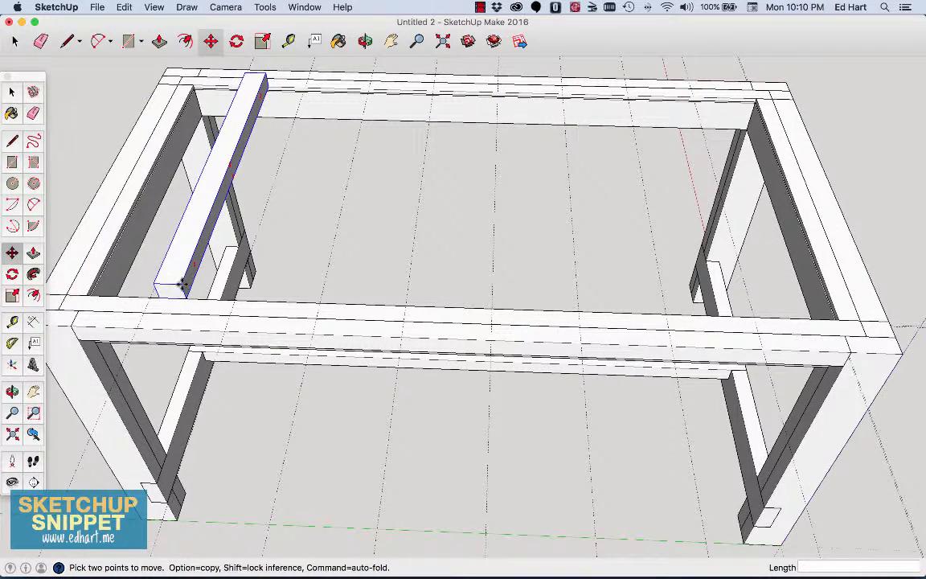
{"action": "mouse_move", "coordinate": [156, 280]}
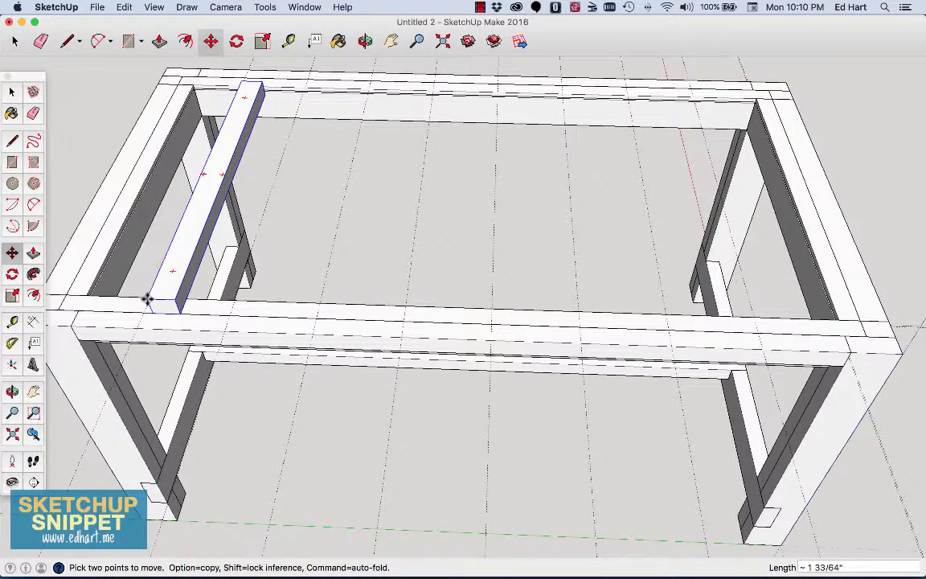
{"action": "mouse_move", "coordinate": [148, 294]}
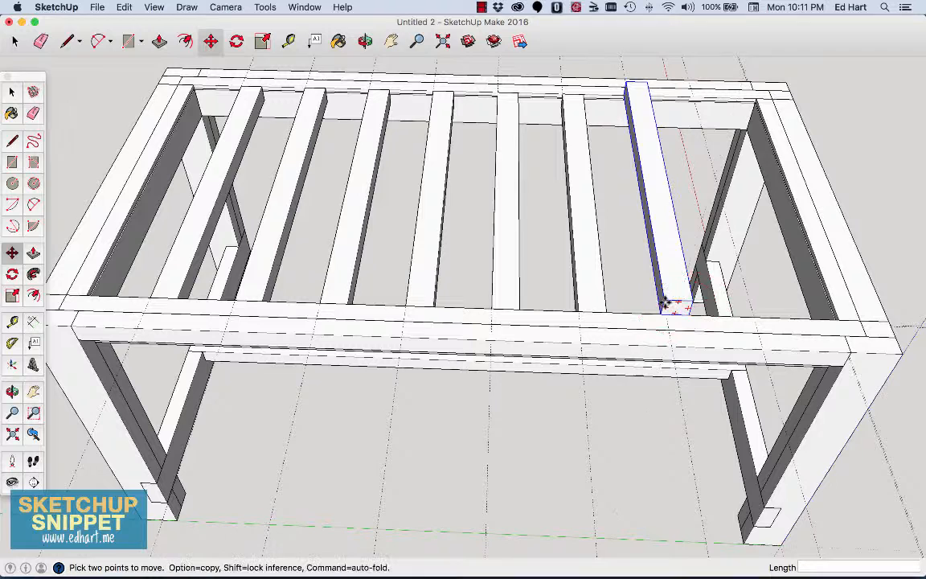
{"action": "left_click_drag", "start_coordinate": [675, 306], "coordinate": [650, 312]}
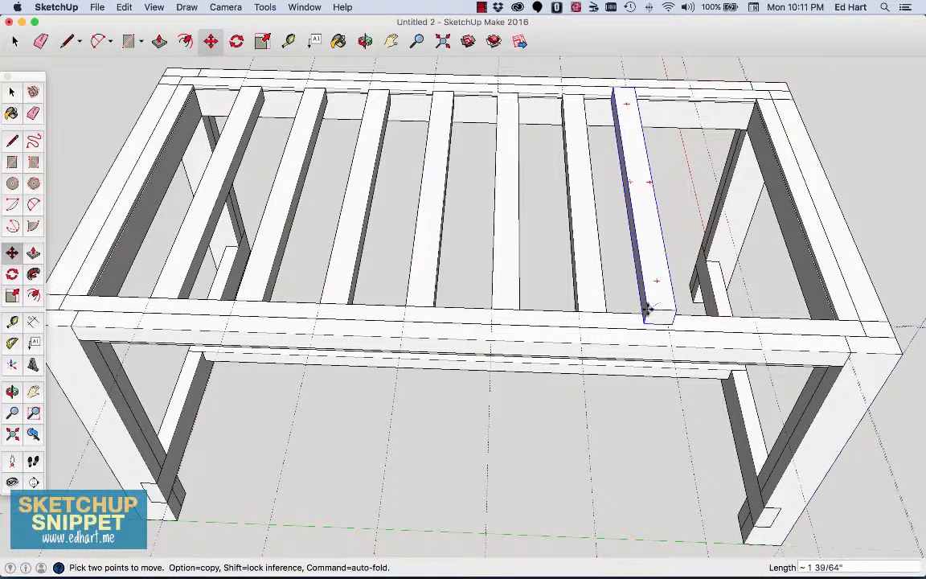
{"action": "left_click_drag", "start_coordinate": [647, 309], "coordinate": [672, 321]}
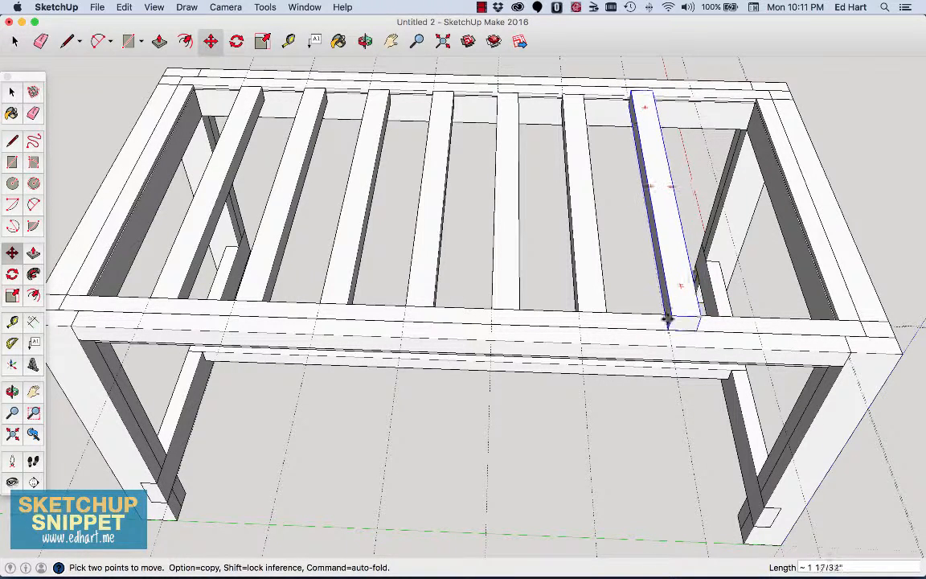
{"action": "left_click_drag", "start_coordinate": [668, 321], "coordinate": [704, 301]}
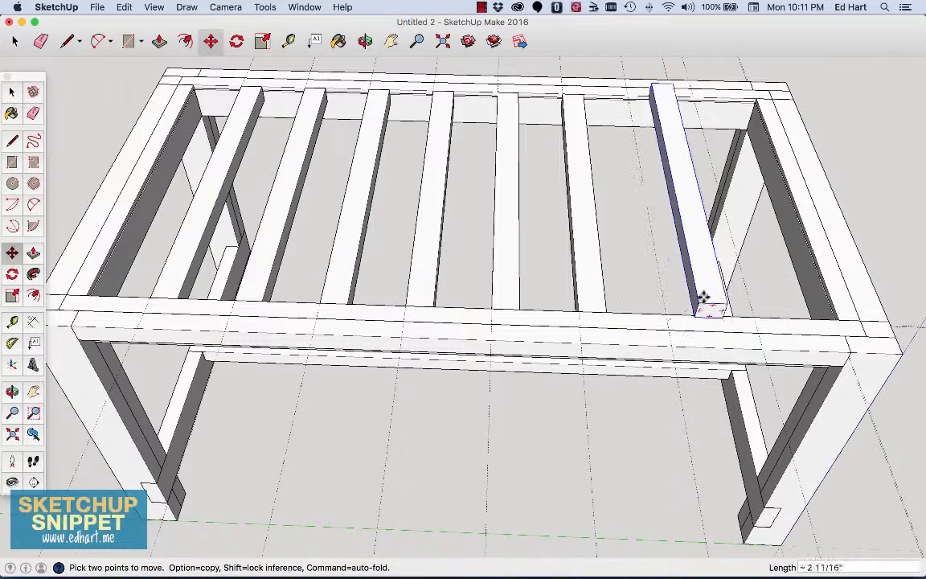
{"action": "left_click_drag", "start_coordinate": [704, 297], "coordinate": [728, 311]}
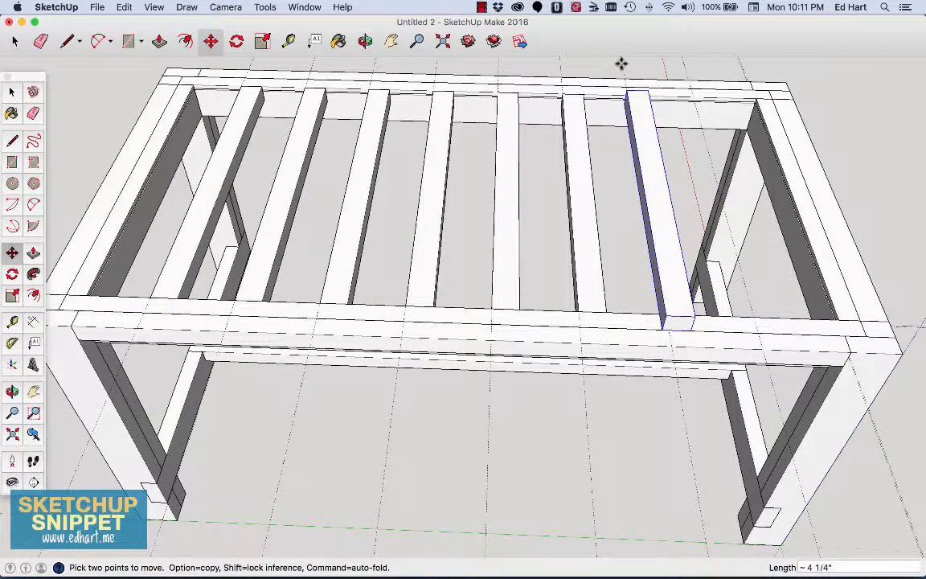
{"action": "mouse_move", "coordinate": [421, 61]}
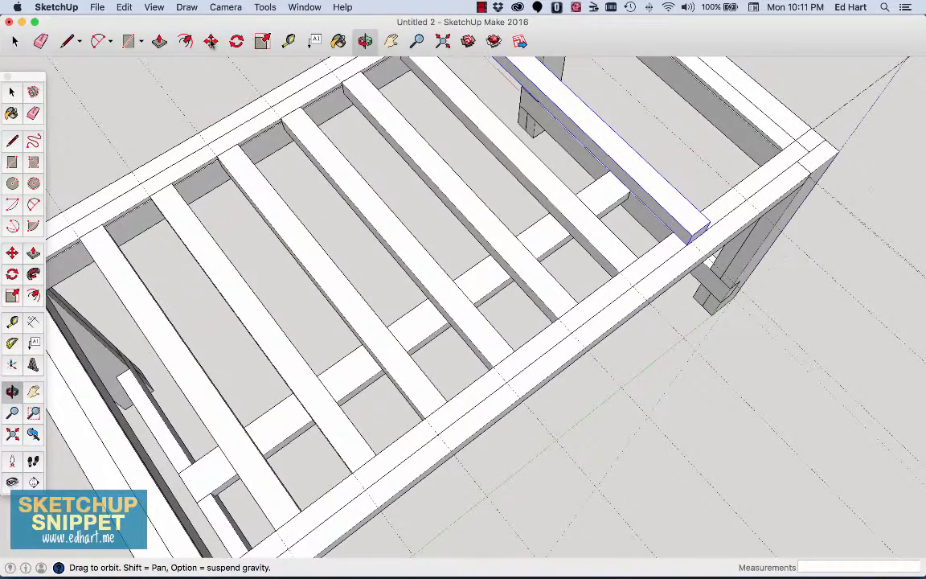
Step: Nudge the last cross support against the far edge board and paste another support there
{"action": "left_click", "coordinate": [210, 41]}
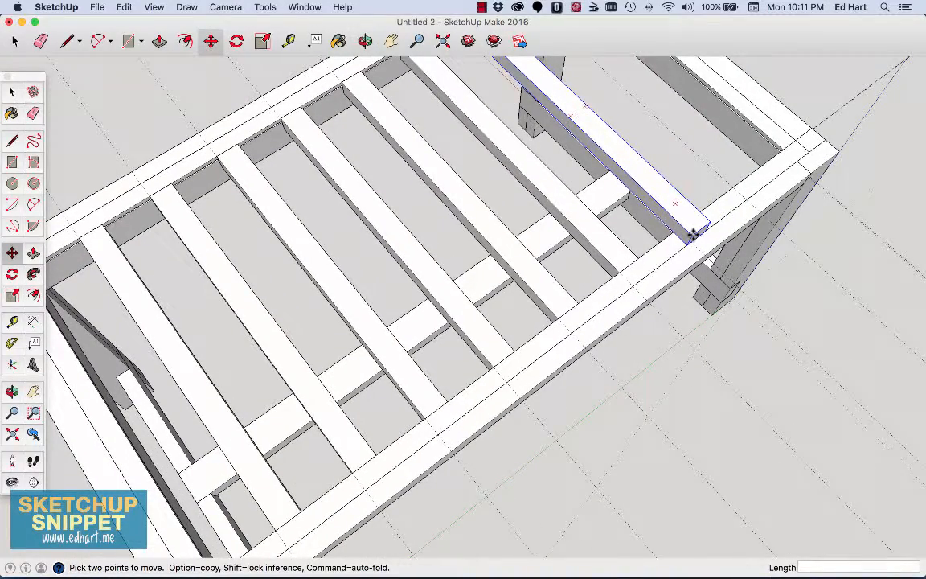
{"action": "left_click_drag", "start_coordinate": [693, 233], "coordinate": [656, 250]}
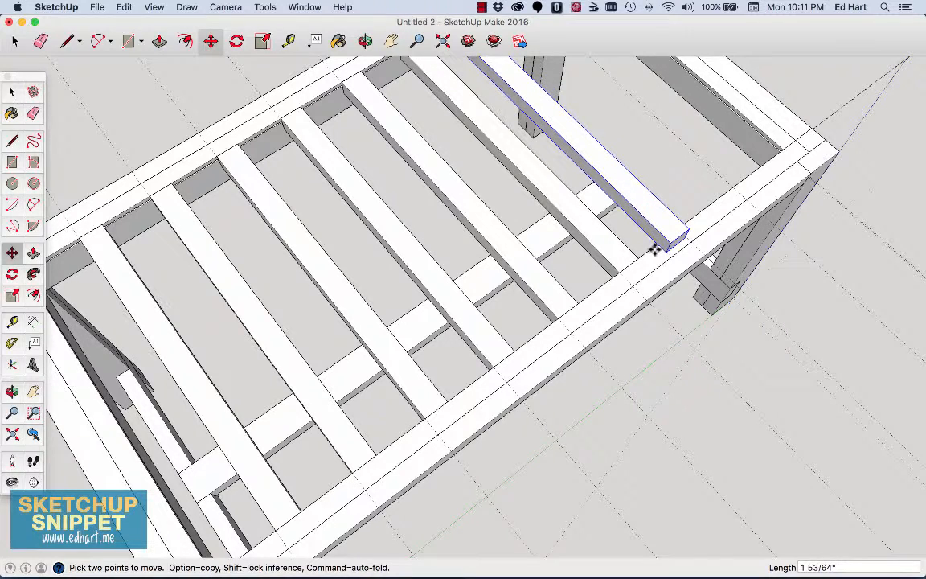
{"action": "left_click_drag", "start_coordinate": [655, 248], "coordinate": [734, 175]}
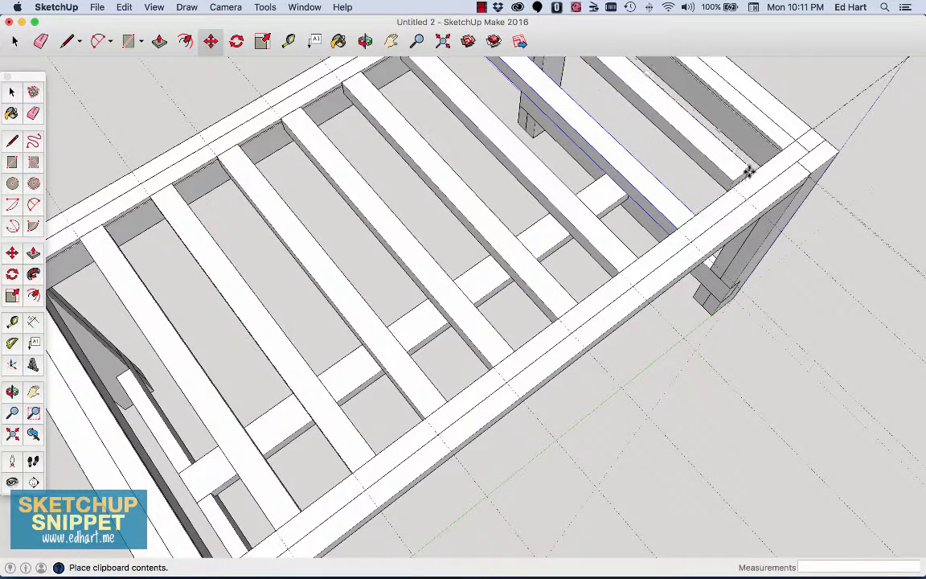
{"action": "left_click", "coordinate": [208, 41]}
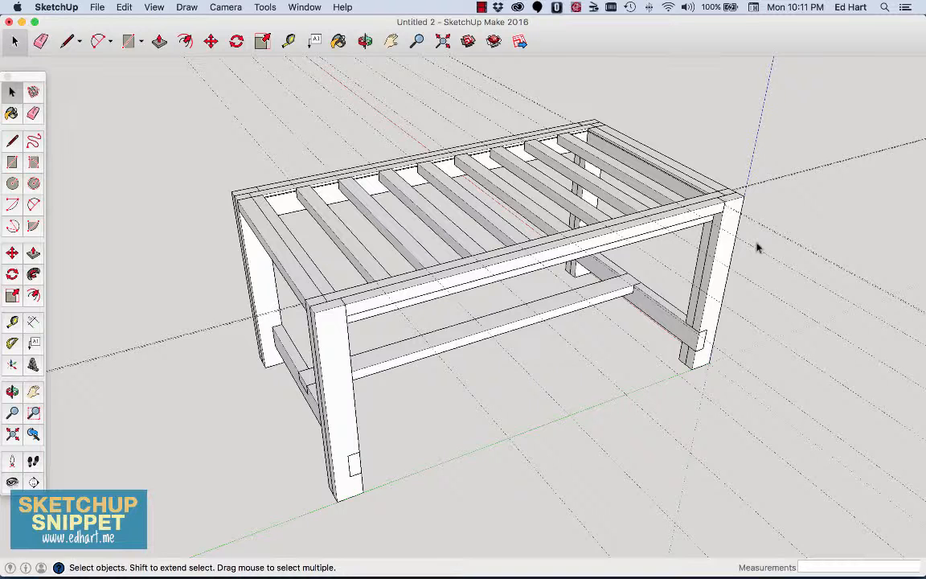
Step: Open the Edit menu to delete all construction guides
{"action": "left_click", "coordinate": [120, 7]}
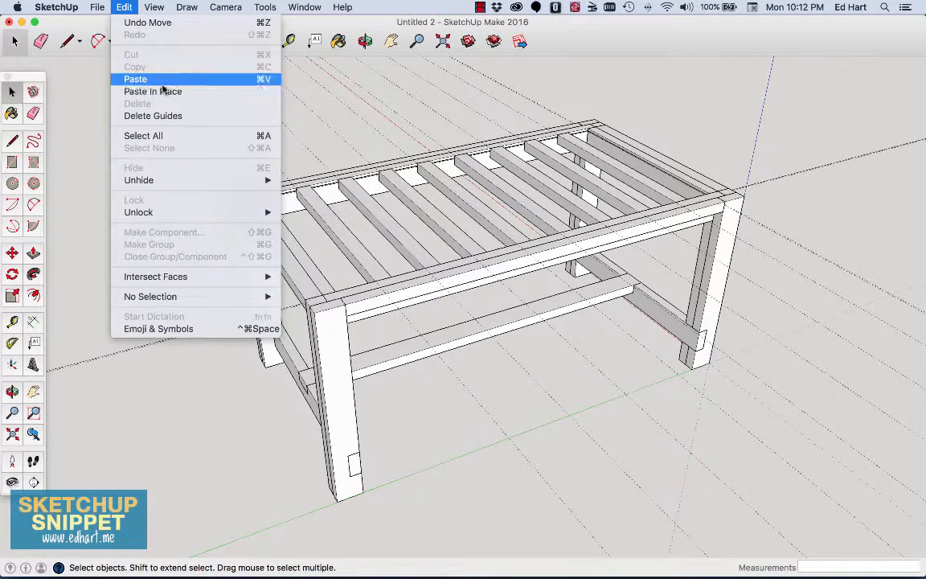
{"action": "mouse_move", "coordinate": [140, 103]}
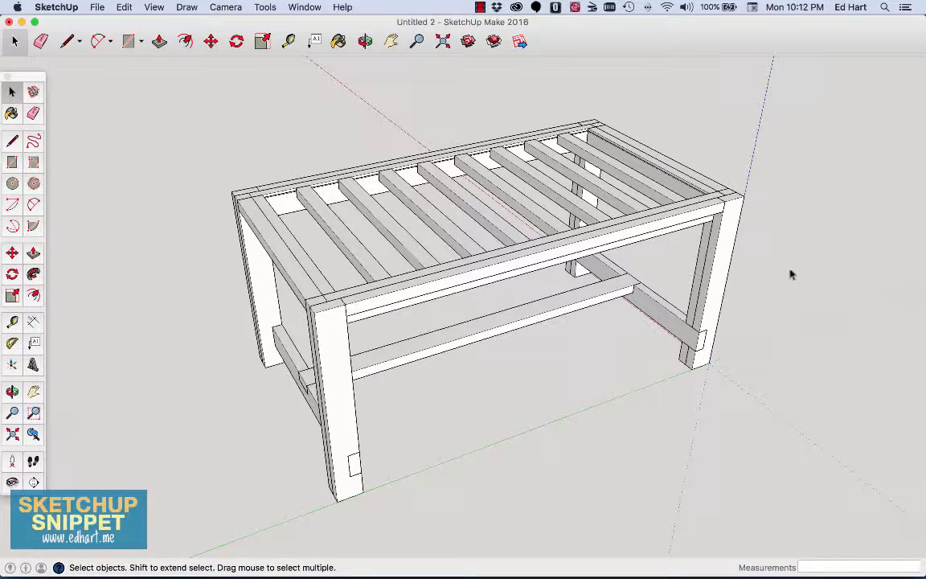
{"action": "mouse_move", "coordinate": [160, 180]}
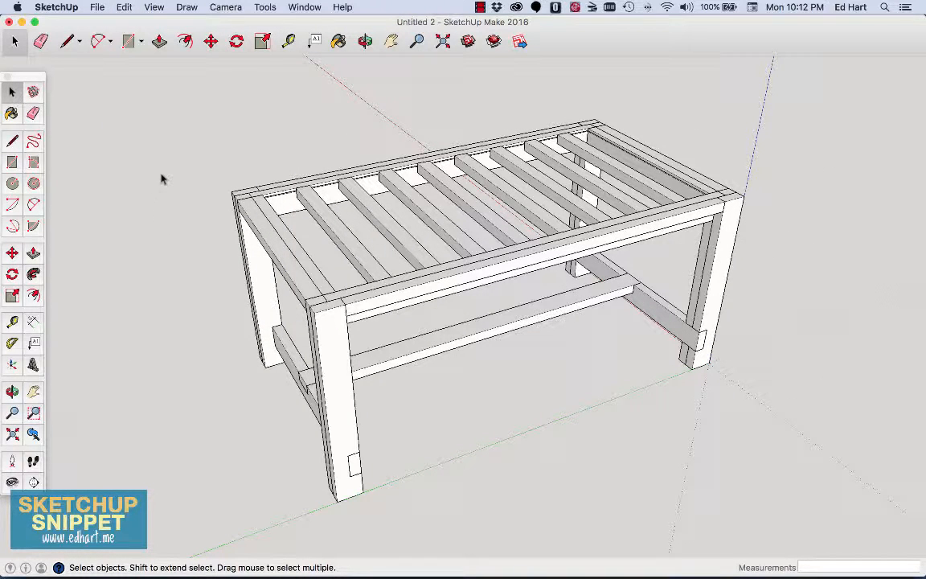
{"action": "mouse_move", "coordinate": [321, 137]}
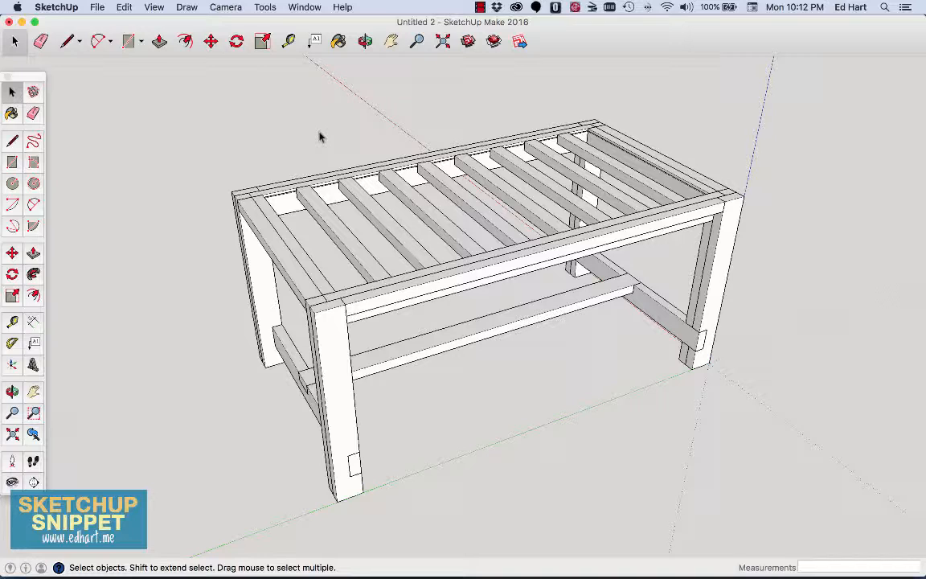